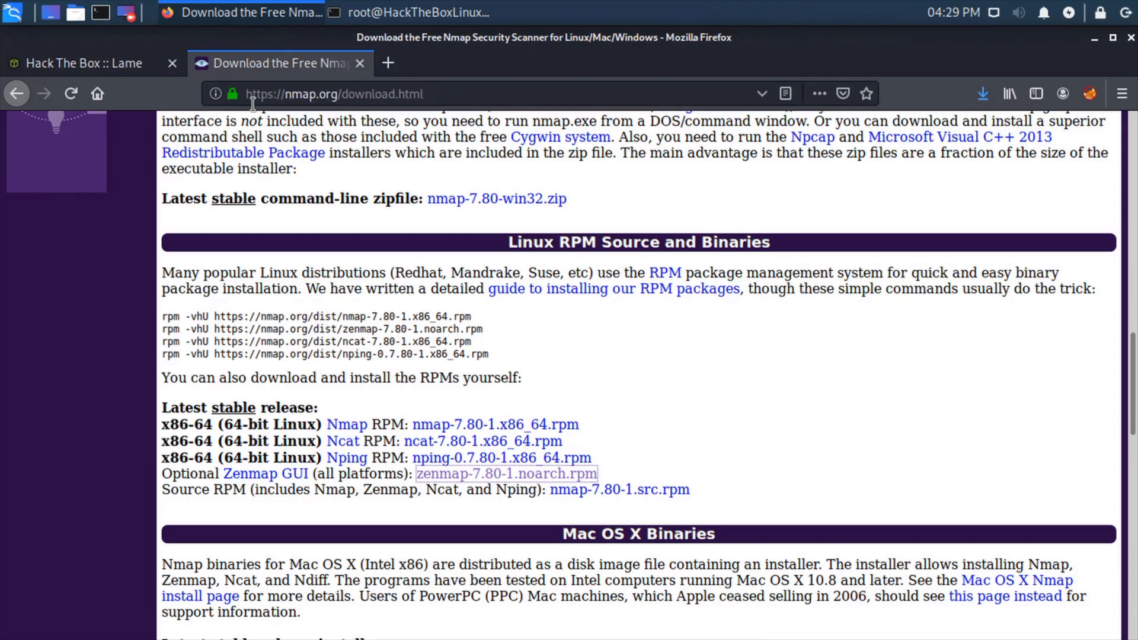
mouse_move(170, 474)
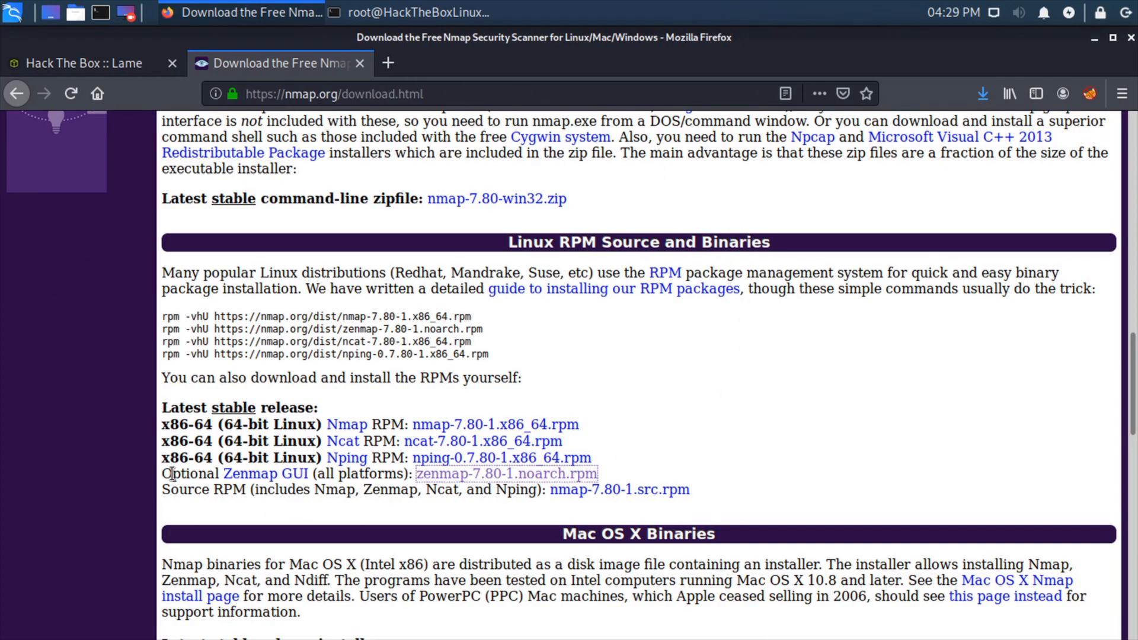
mouse_move(336, 422)
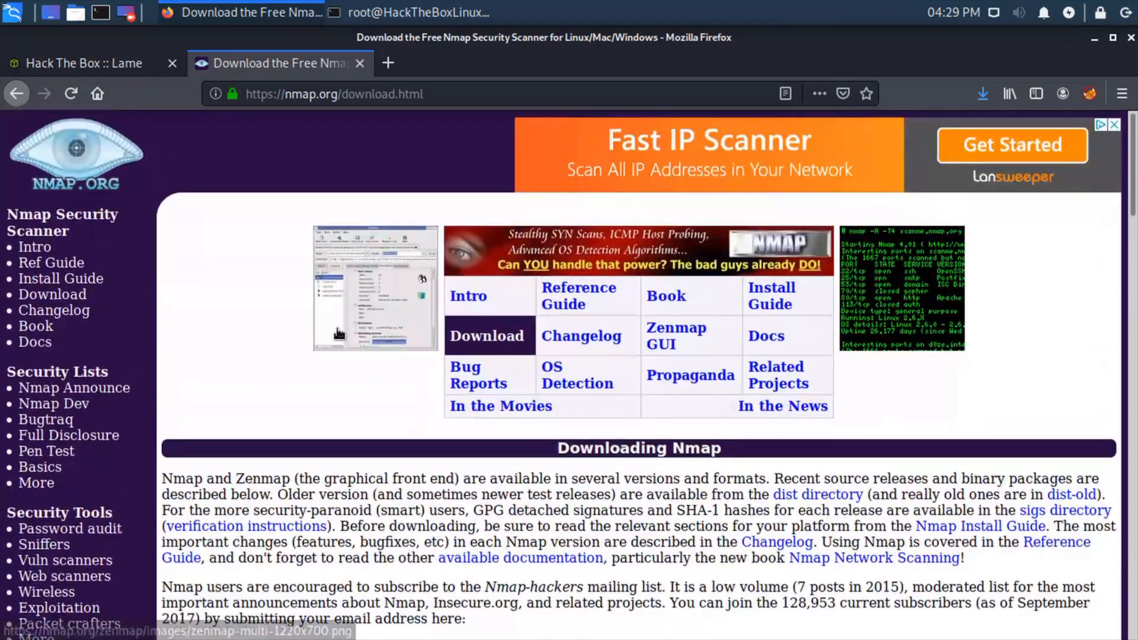
Change into Downloads and list the zenmap-7.80-1.noarch.rpm and Zenmap deb files.
scroll("down", 3)
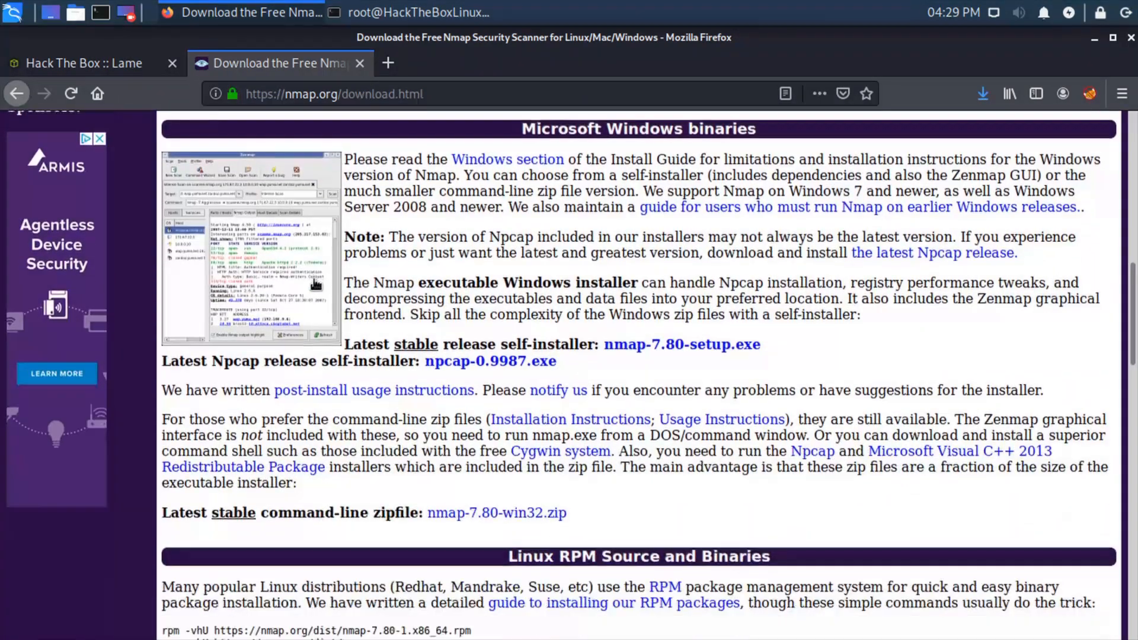
scroll("down", 3)
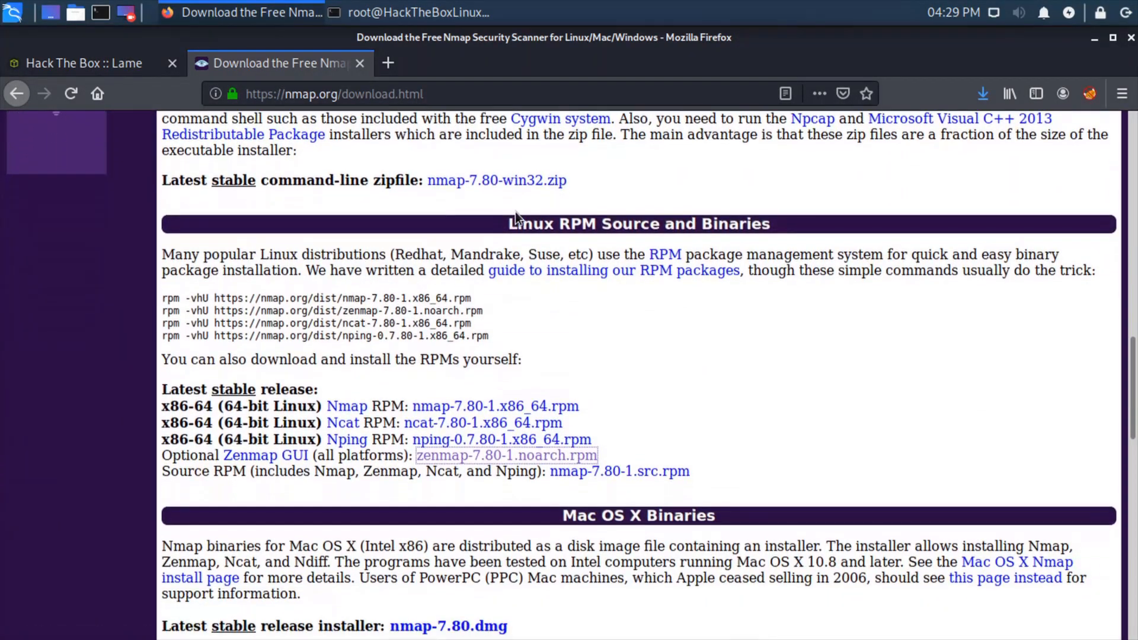
mouse_move(663, 407)
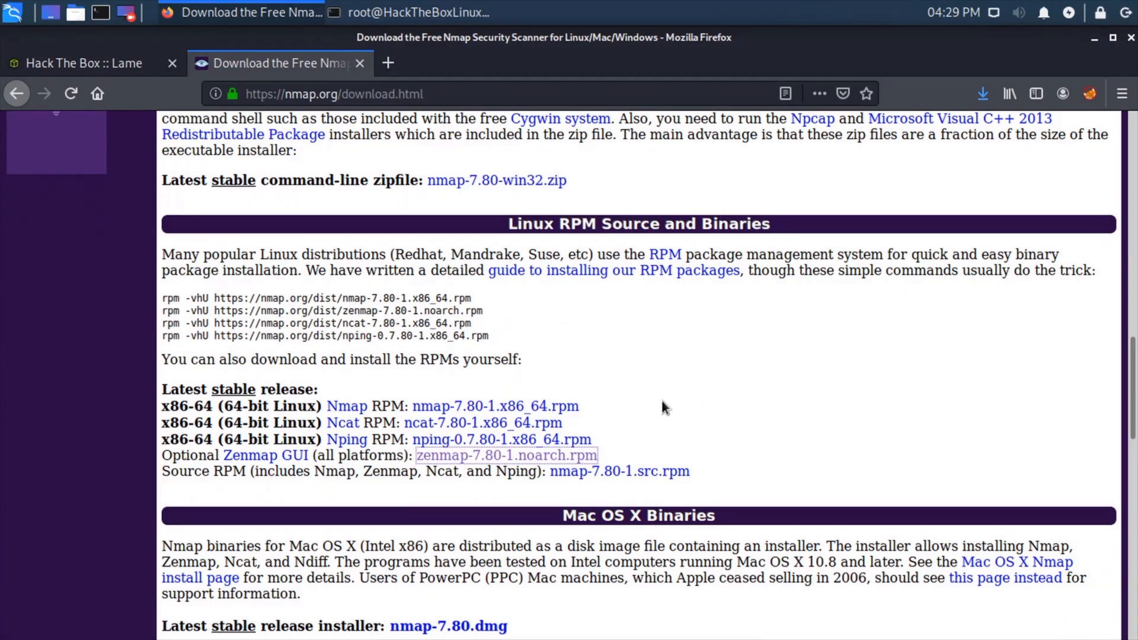
scroll("down", 3)
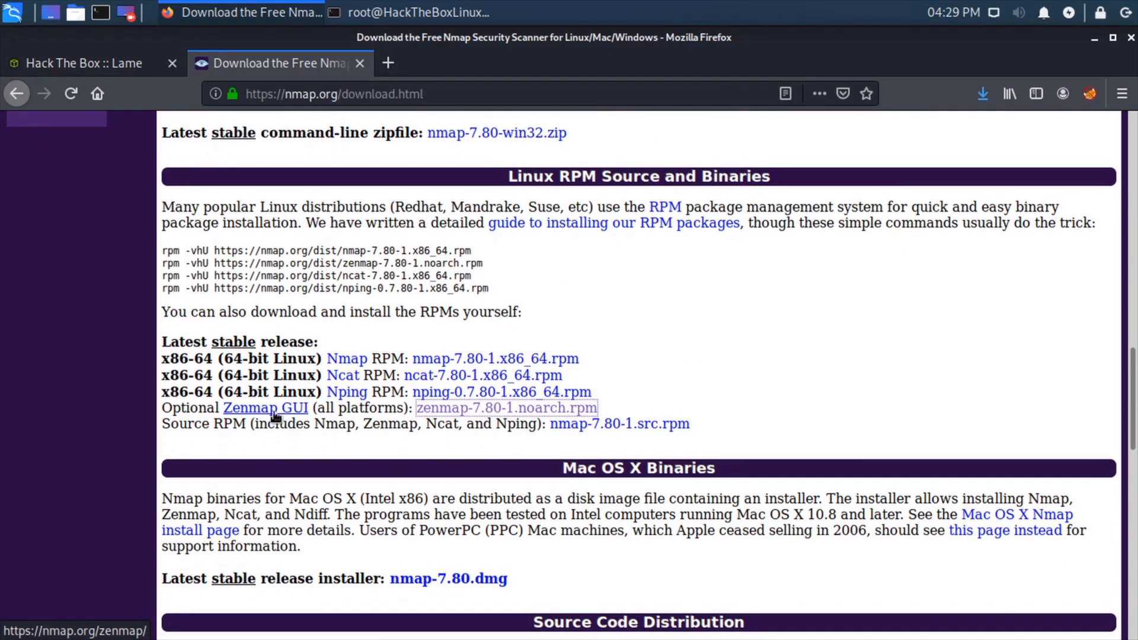
mouse_move(475, 417)
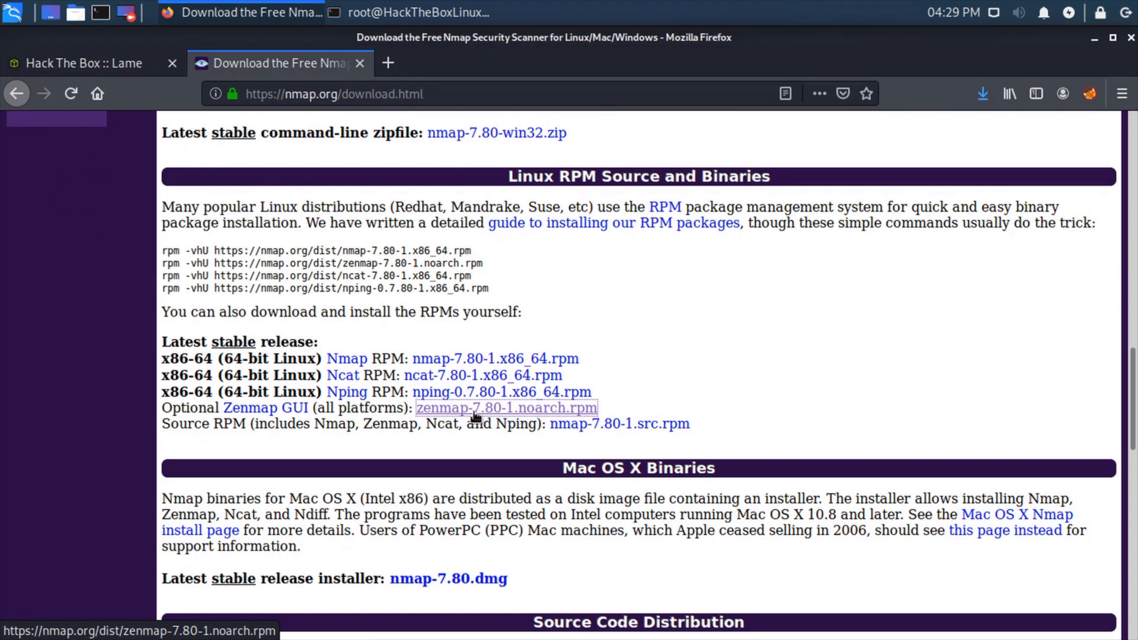
mouse_move(484, 419)
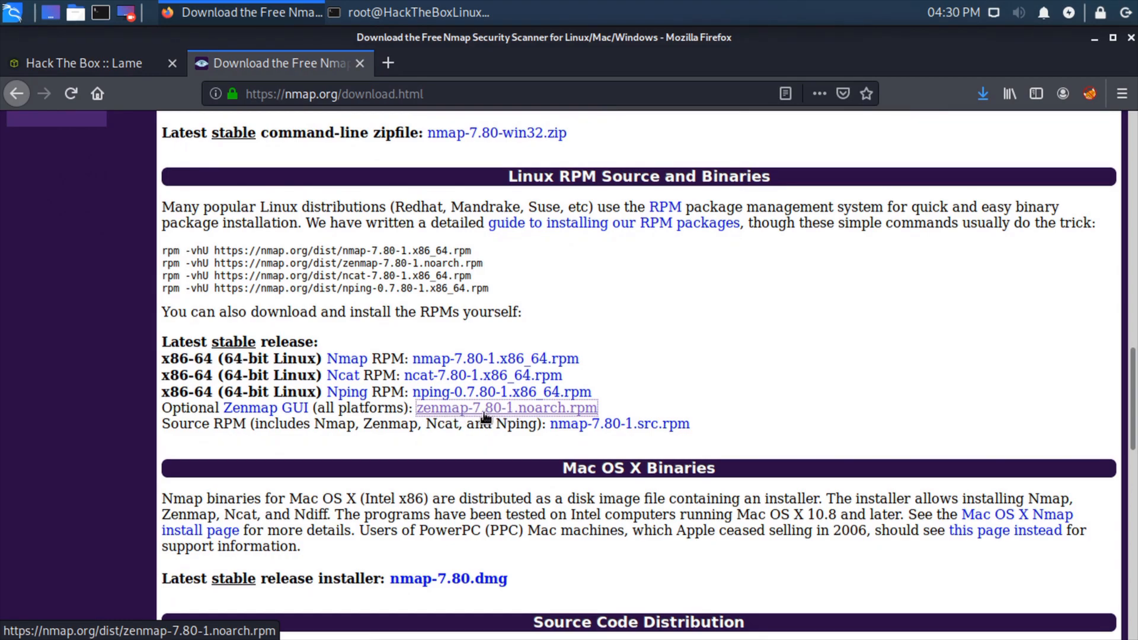
mouse_move(517, 417)
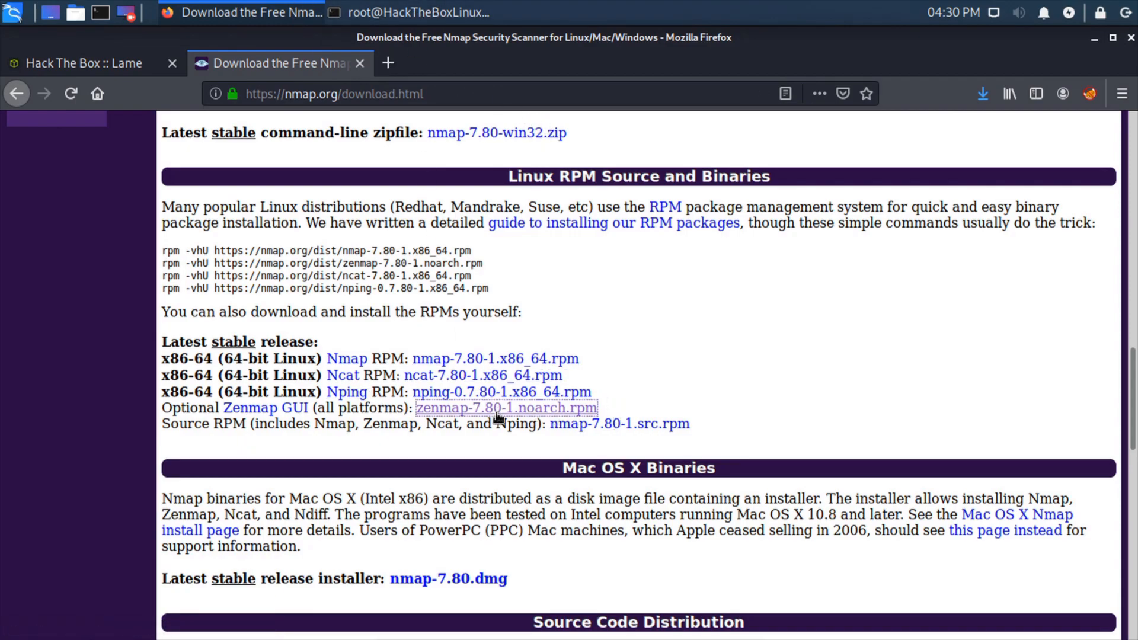
mouse_move(581, 333)
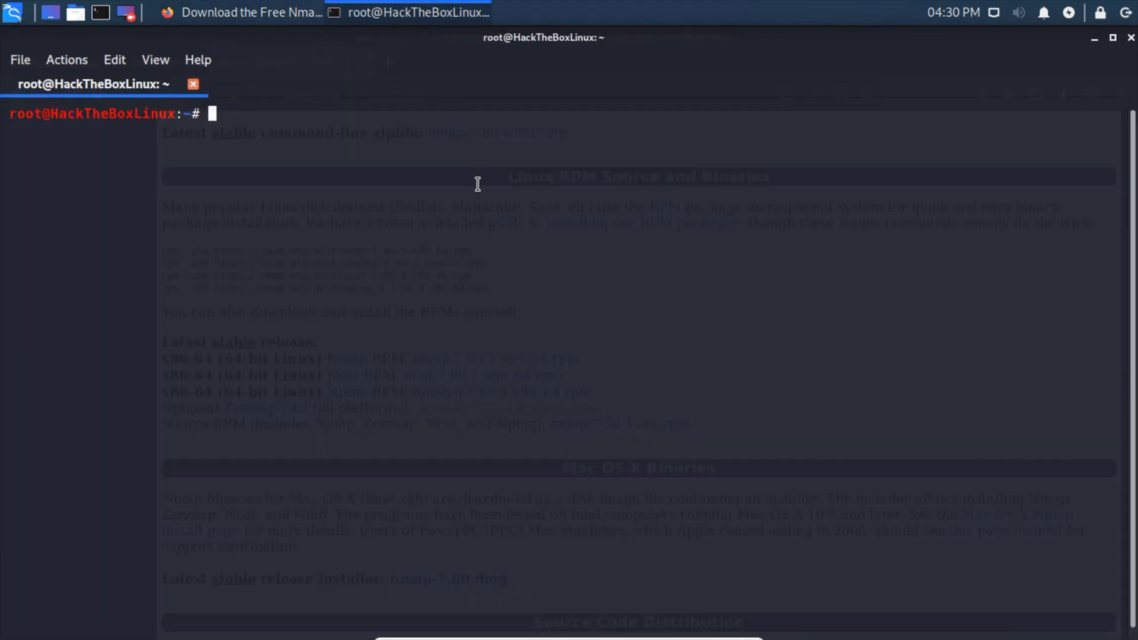
type("cd Downloads/")
type("ls")
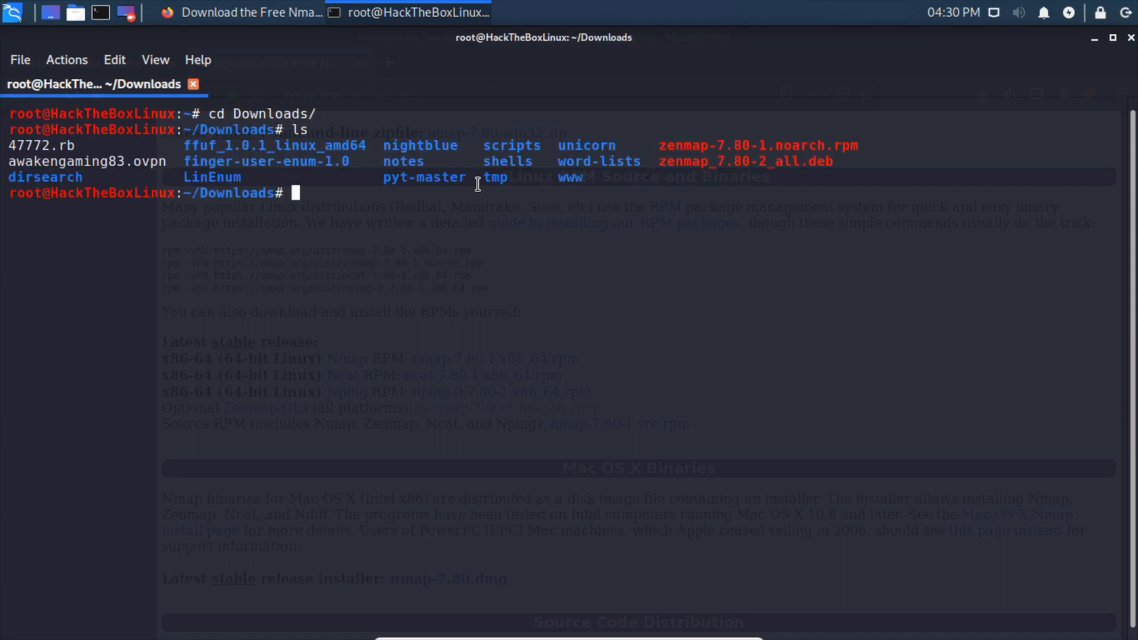
double_click(758, 145)
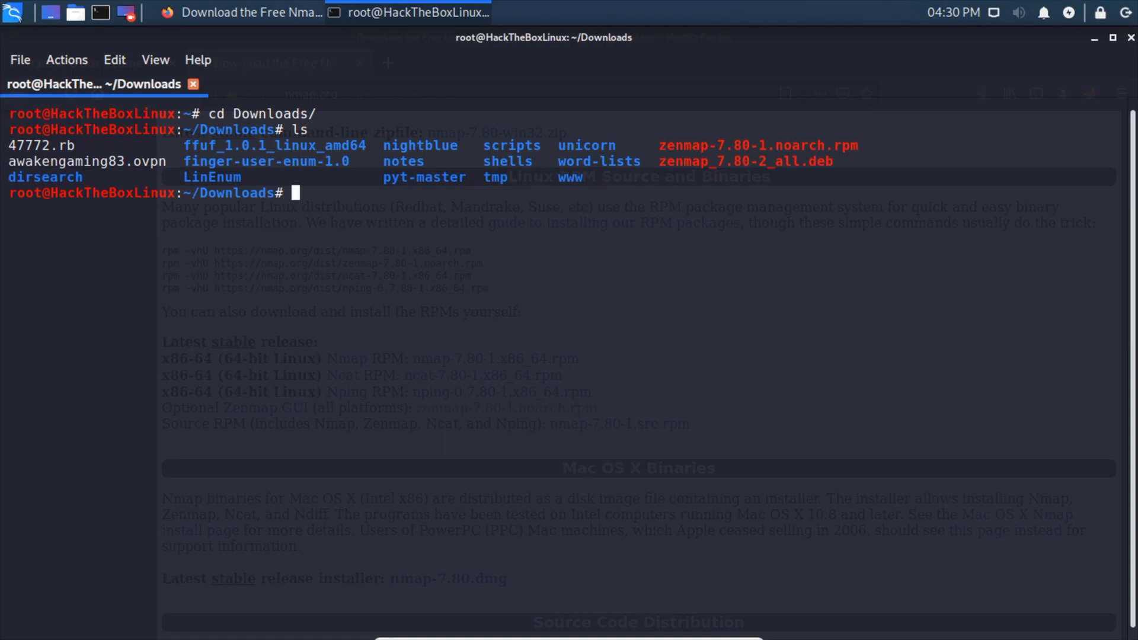
mouse_move(895, 334)
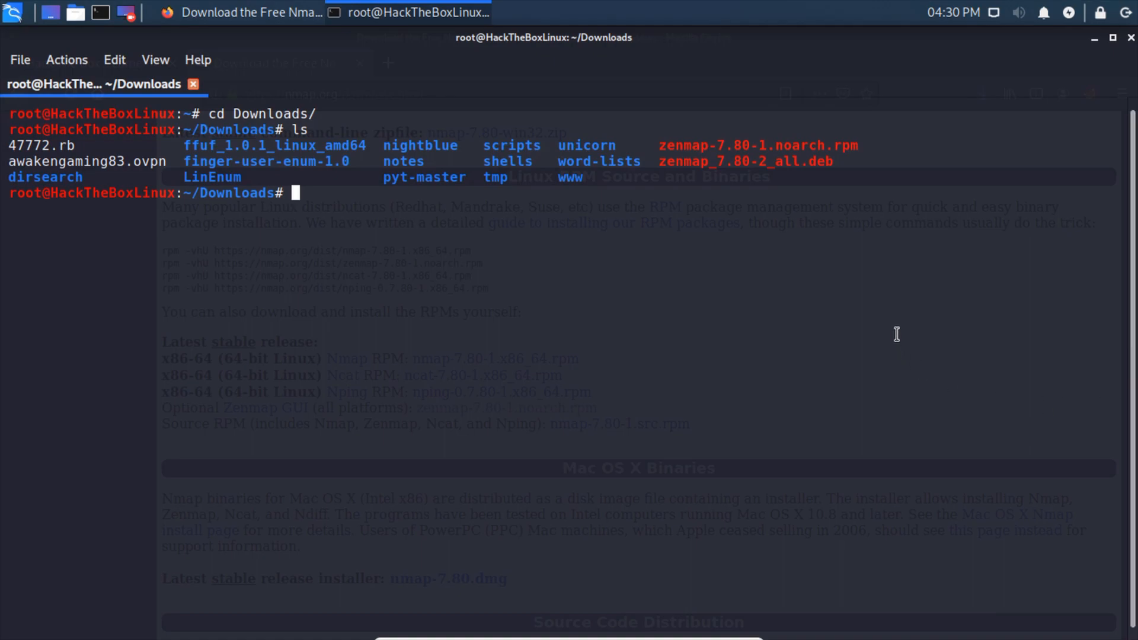
mouse_move(953, 287)
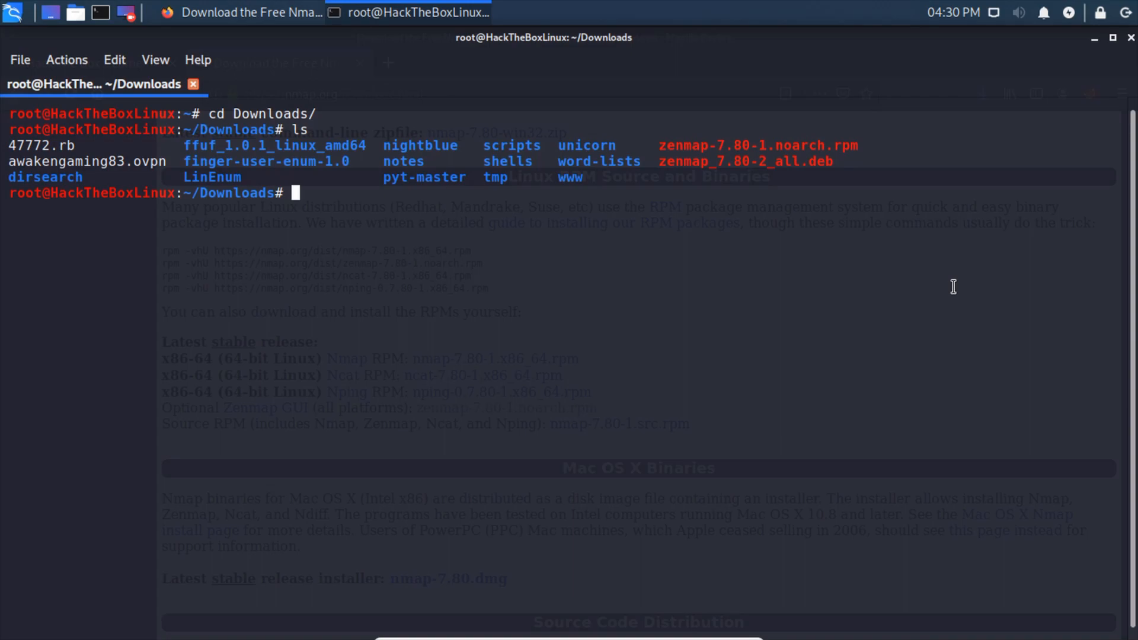
Run sudo apt-get install alien, which reports alien 8.95 is already newest.
type("sudo")
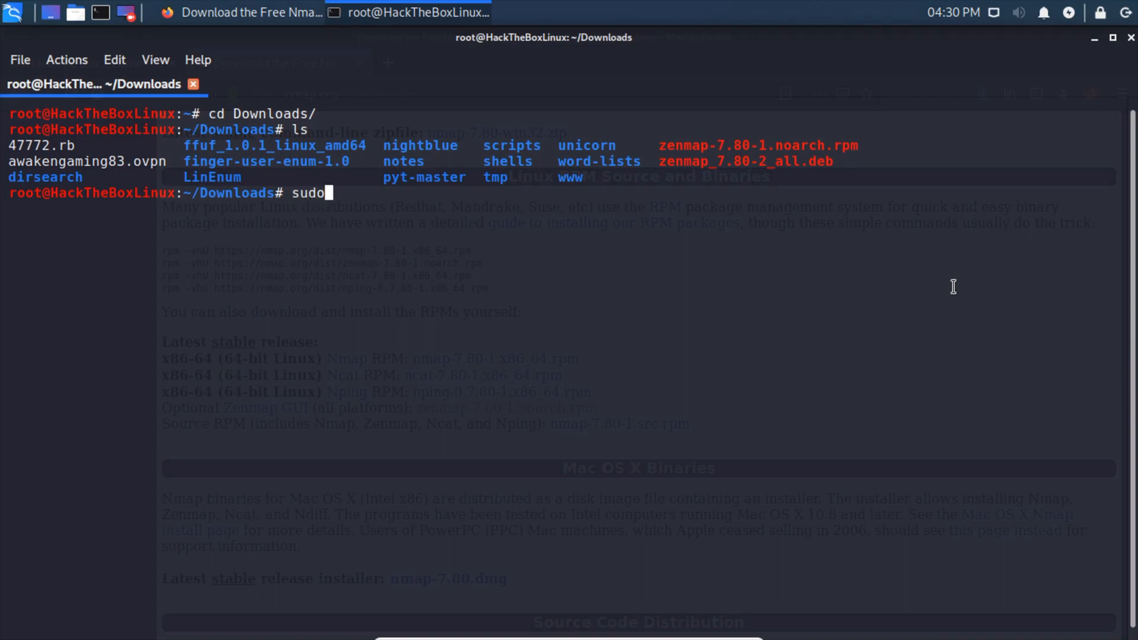
type("aot")
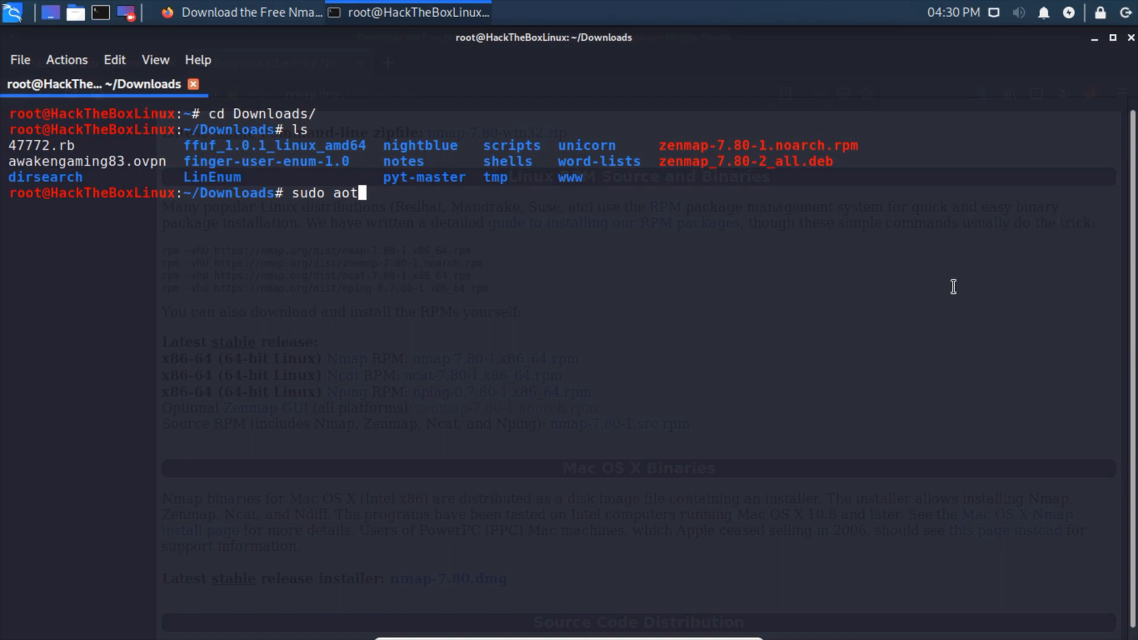
type("apt -")
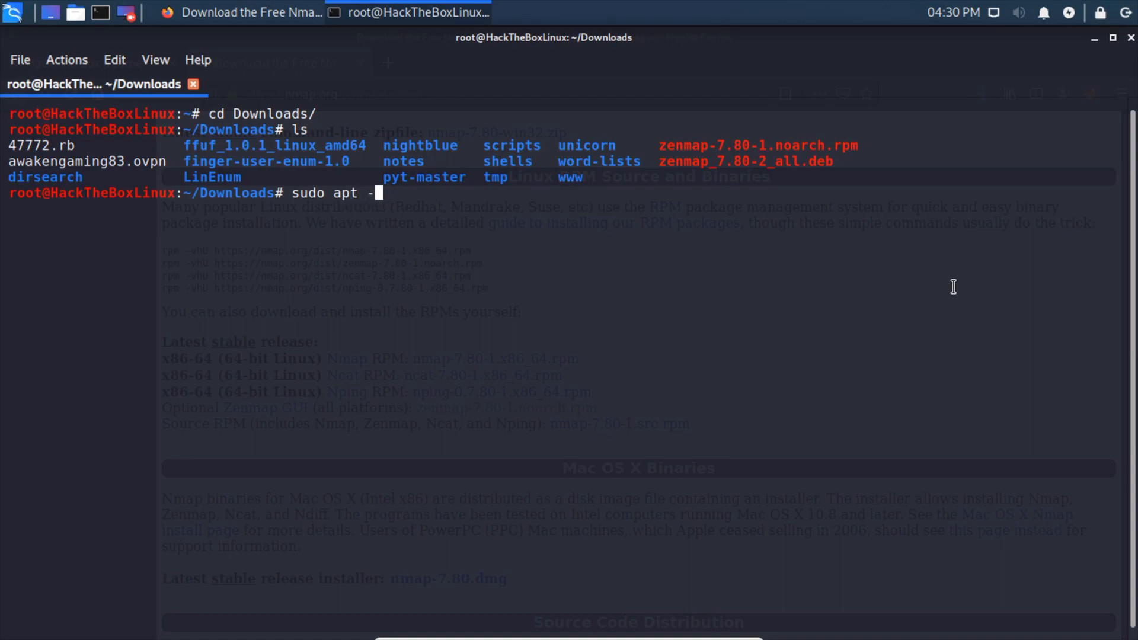
type("get in")
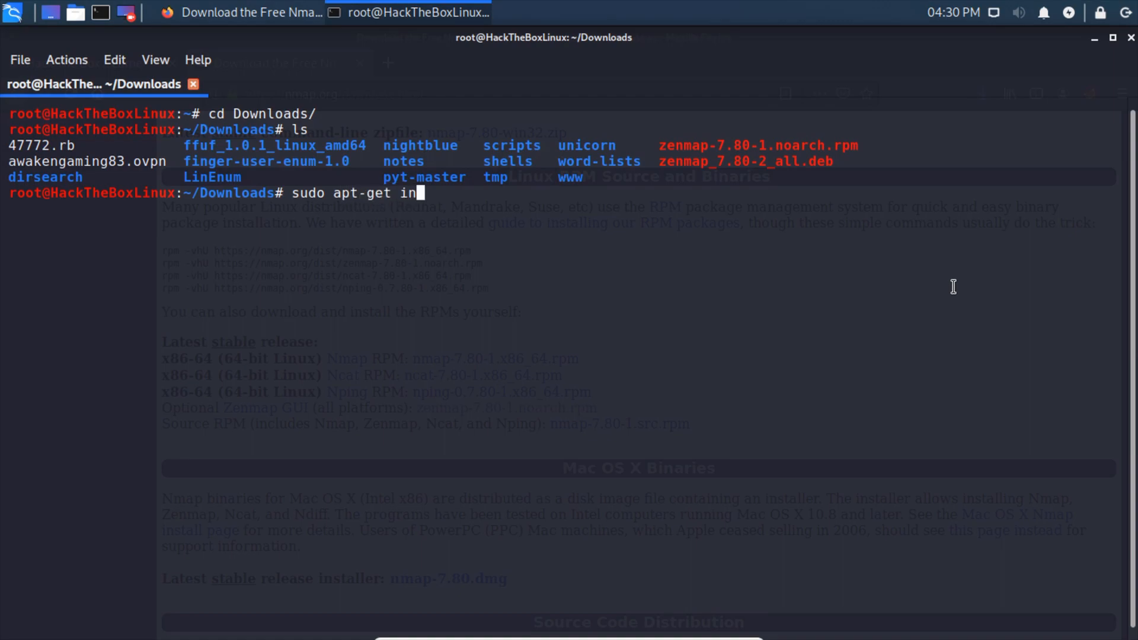
type("stall")
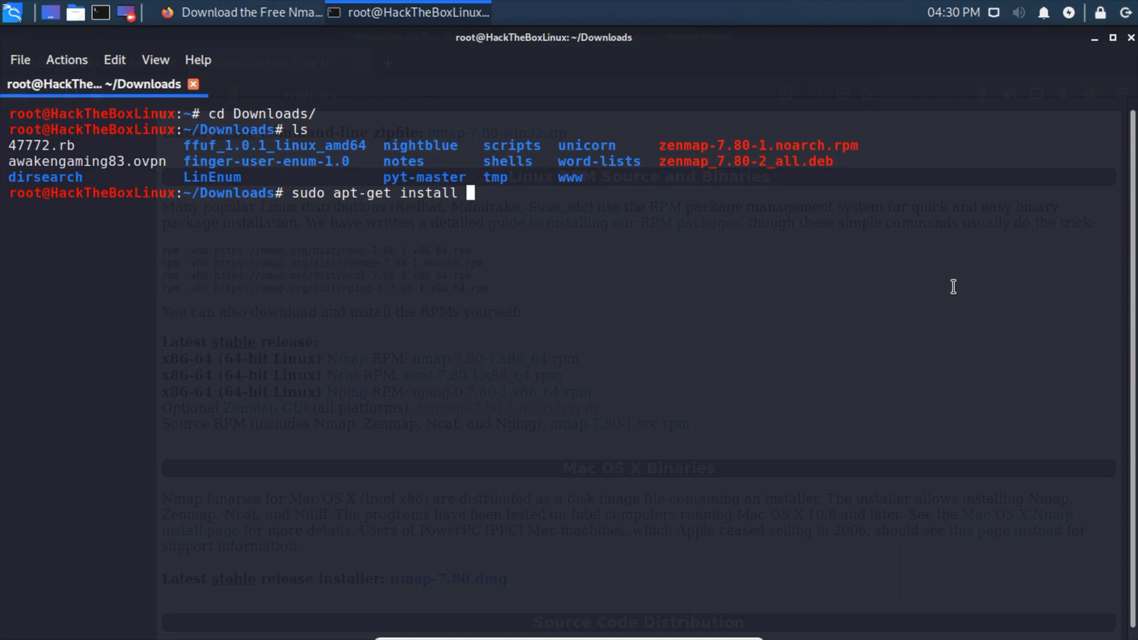
type("alien")
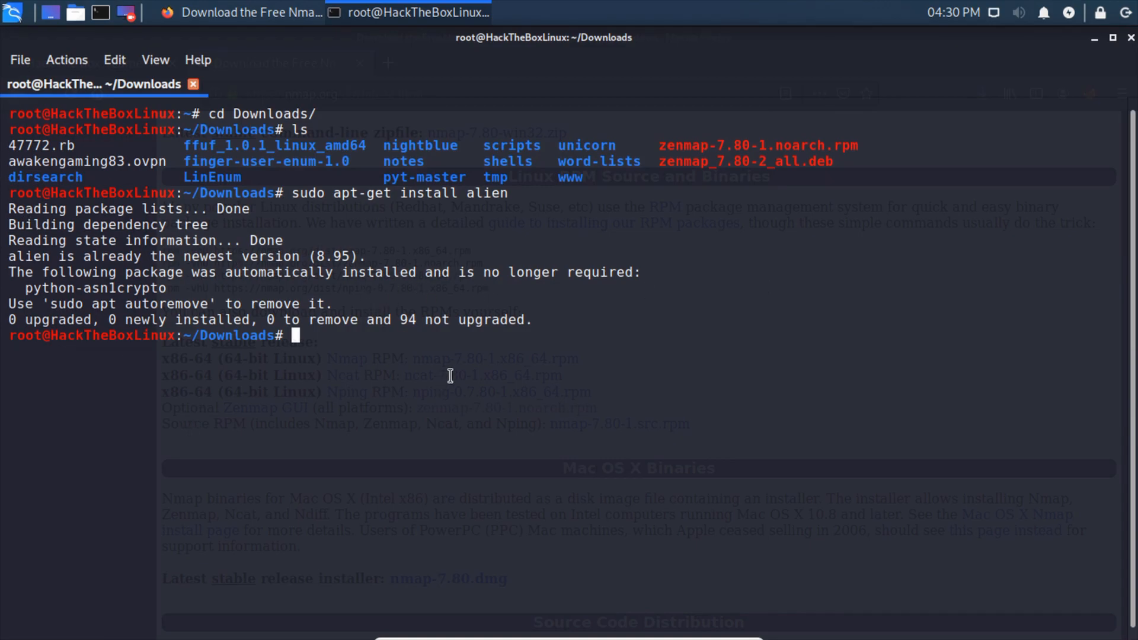
mouse_move(547, 281)
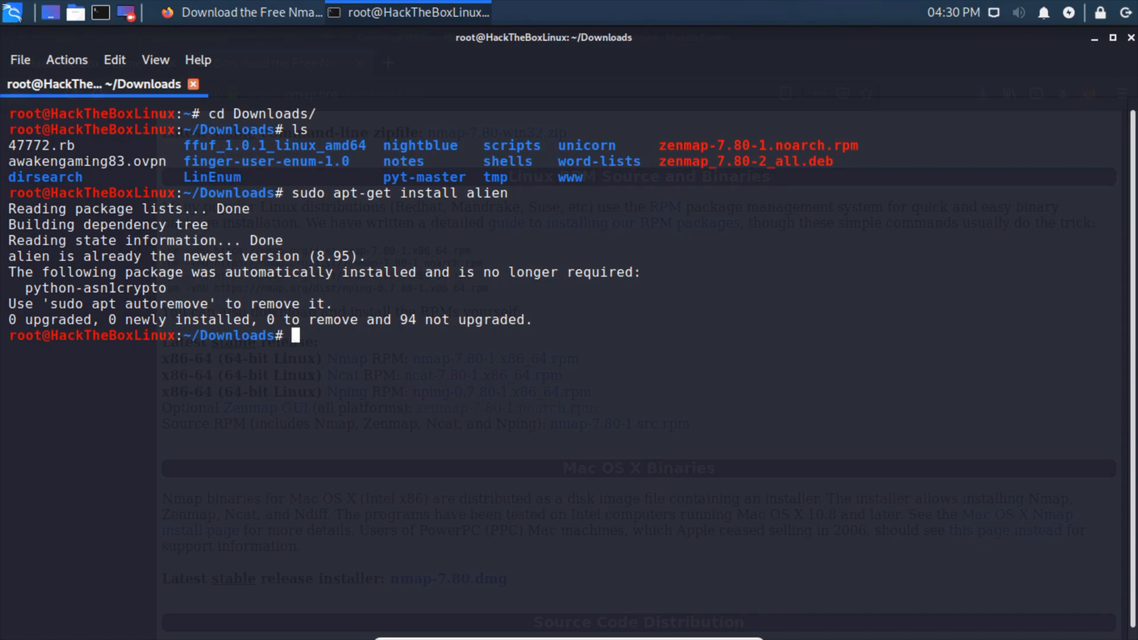
mouse_move(760, 358)
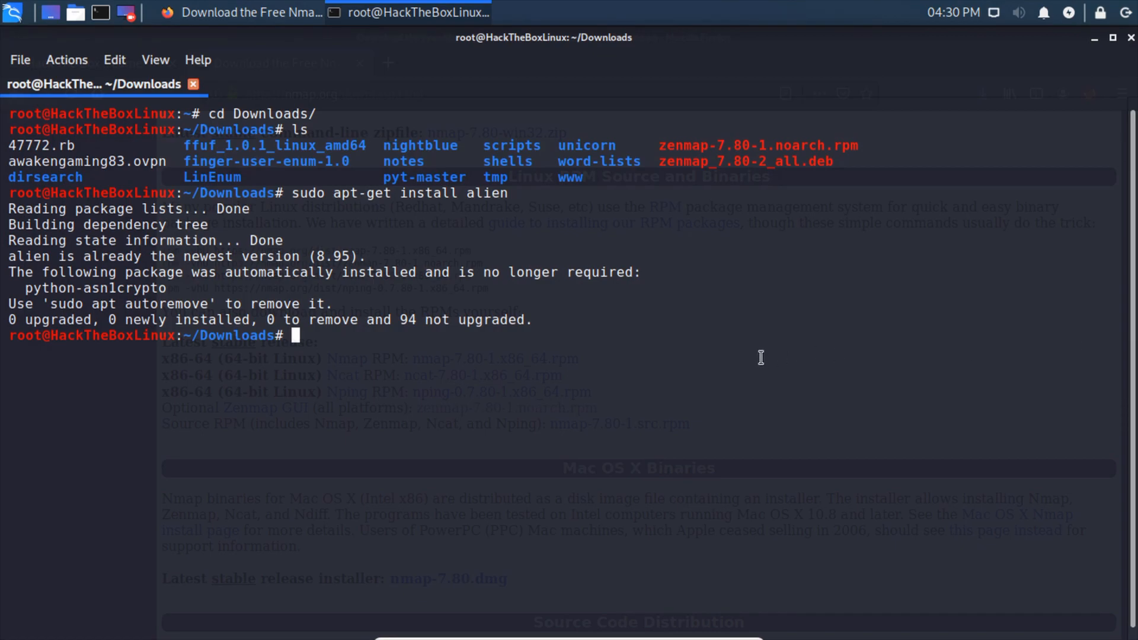
Convert zenmap-7.80-1.noarch.rpm with alien into zenmap_7.80-2_all.deb.
type("a")
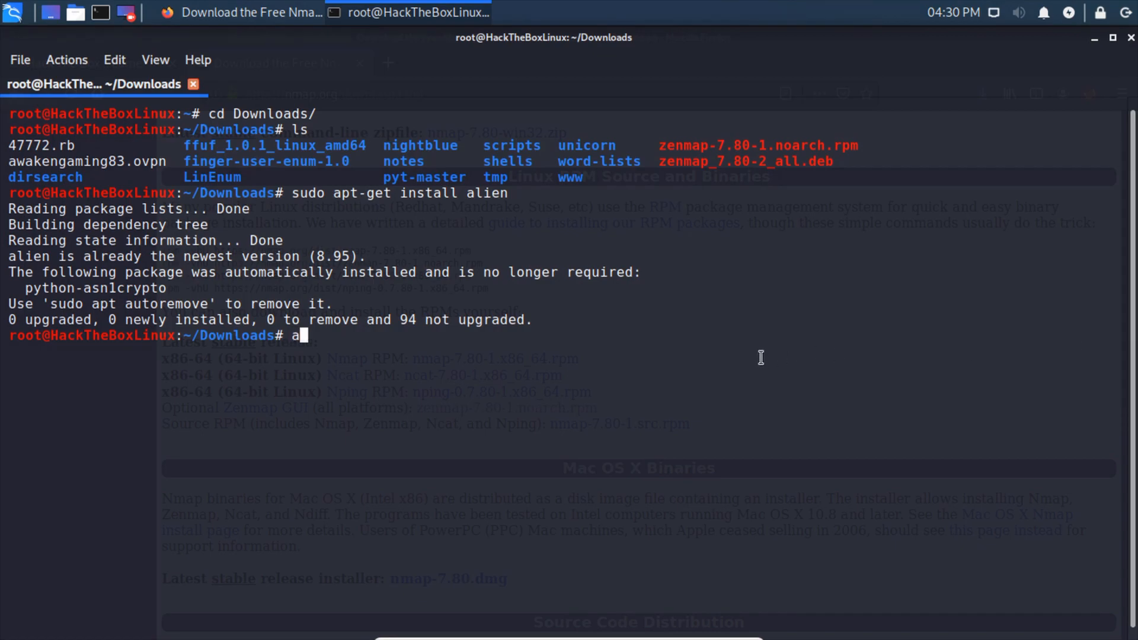
type("li")
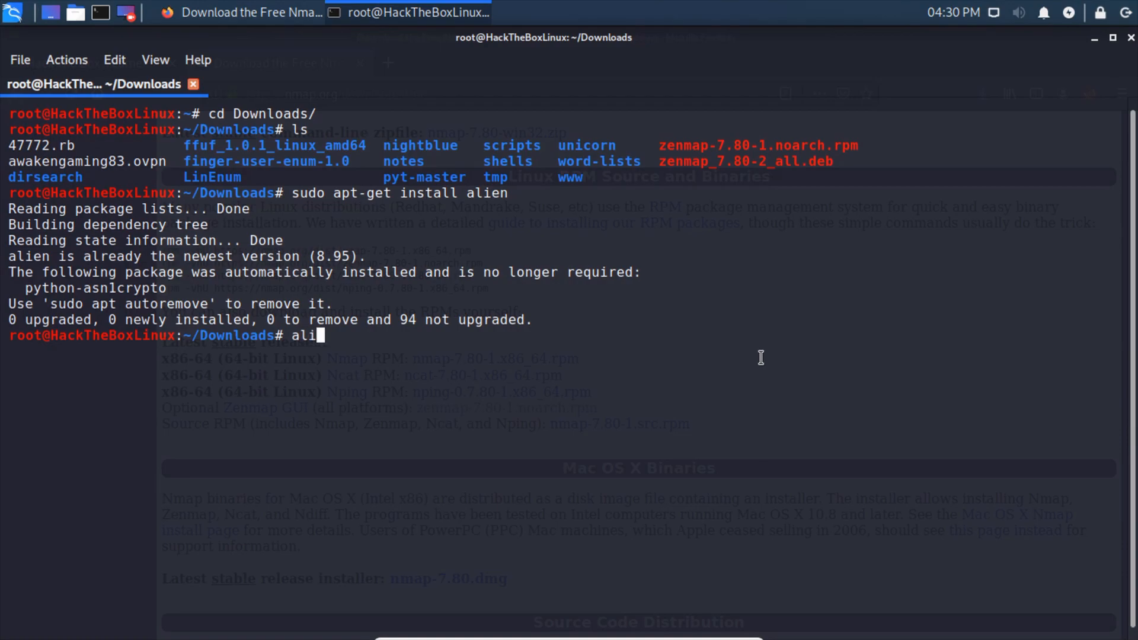
type("en")
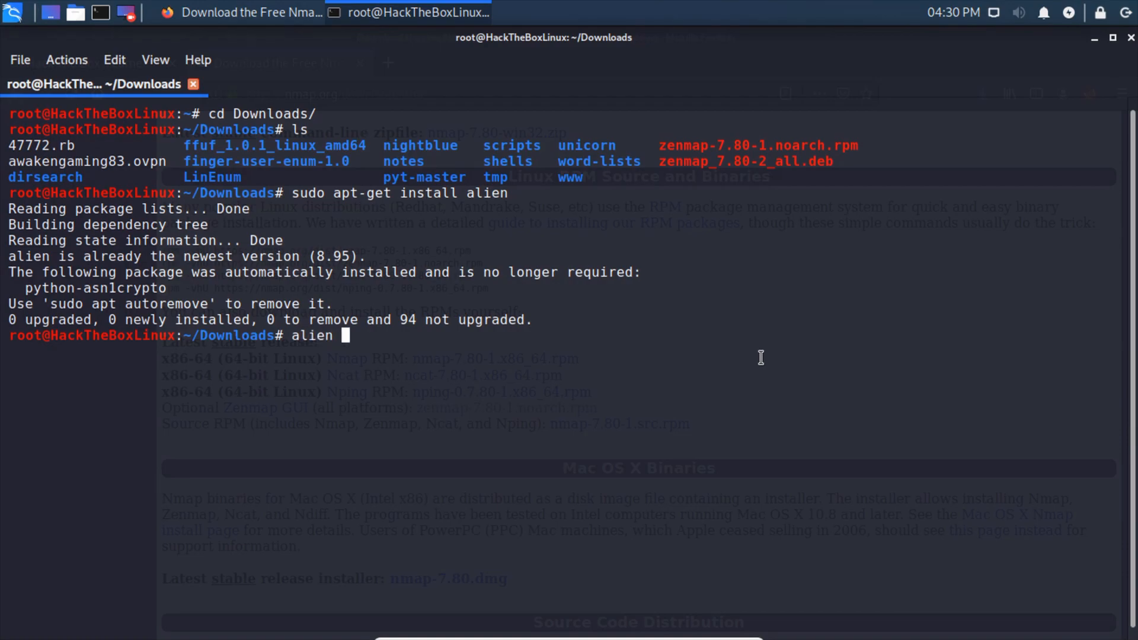
type("z")
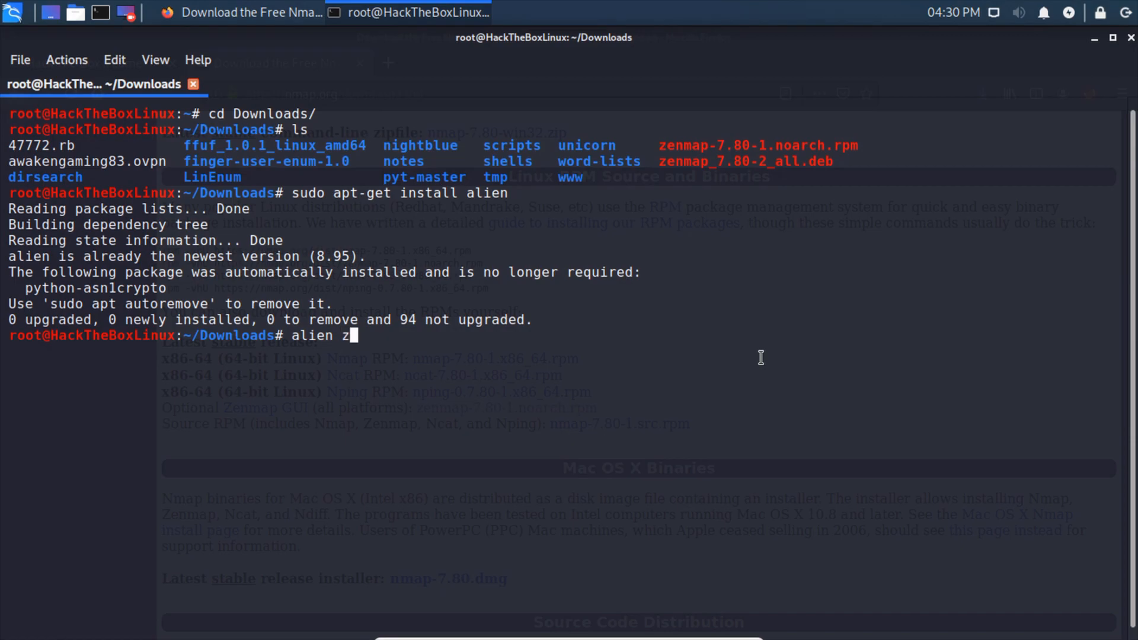
type("enmap-7.80-1.noarch.rpm")
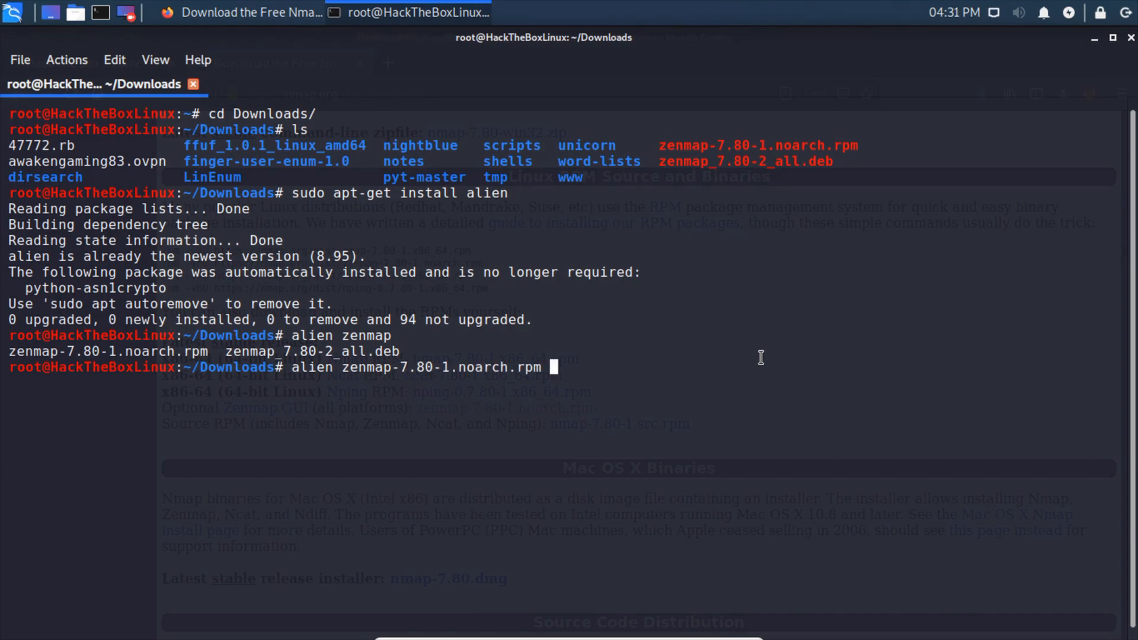
key("Return")
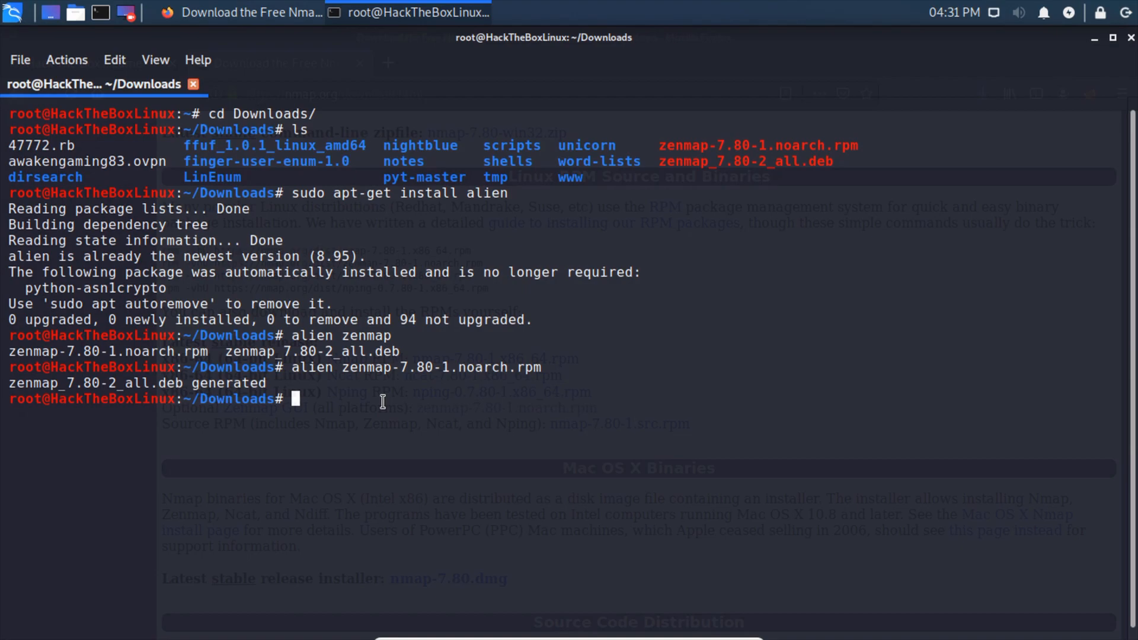
Install zenmap_7.80-2_all.deb with dpkg -i and enter zenmap at the prompt.
type("dpkg")
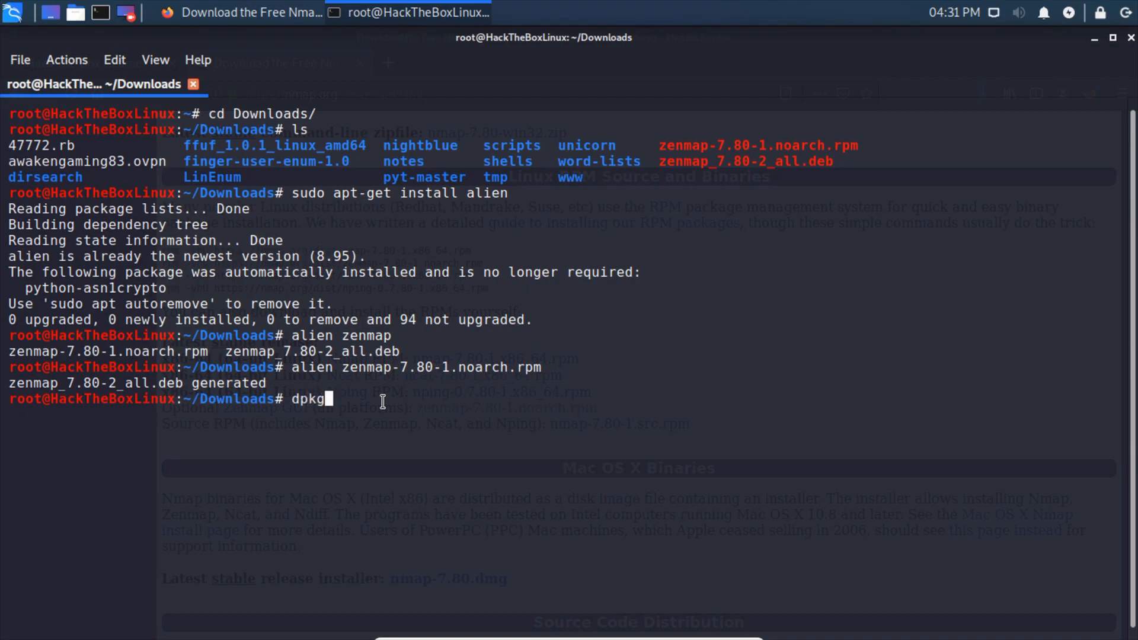
type("-i")
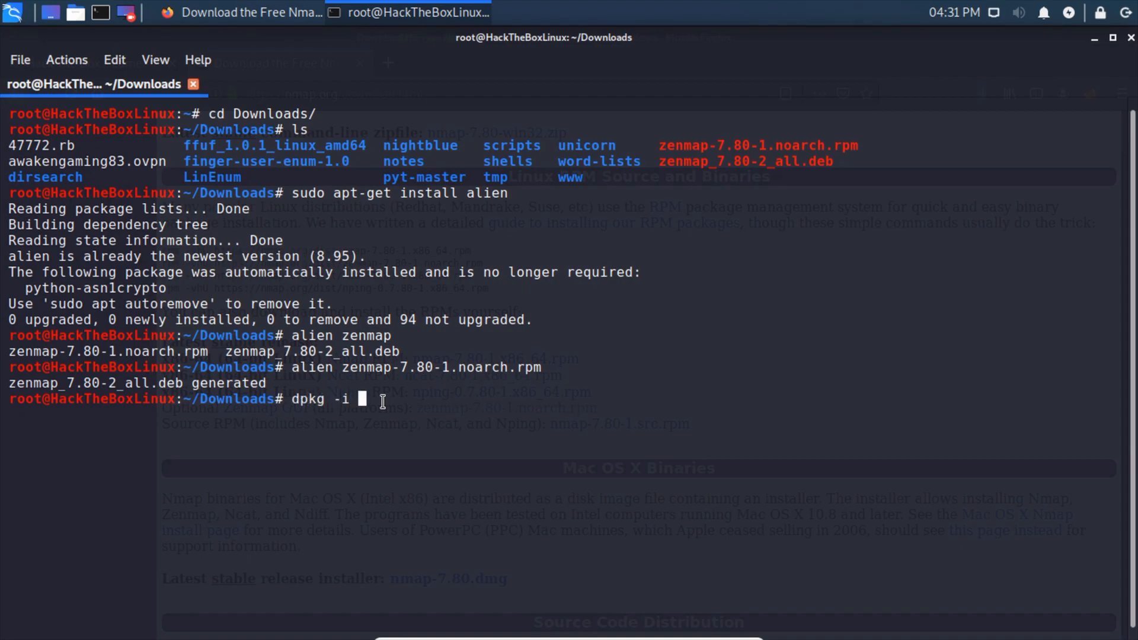
type("zenmap_7.80-2_all.deb")
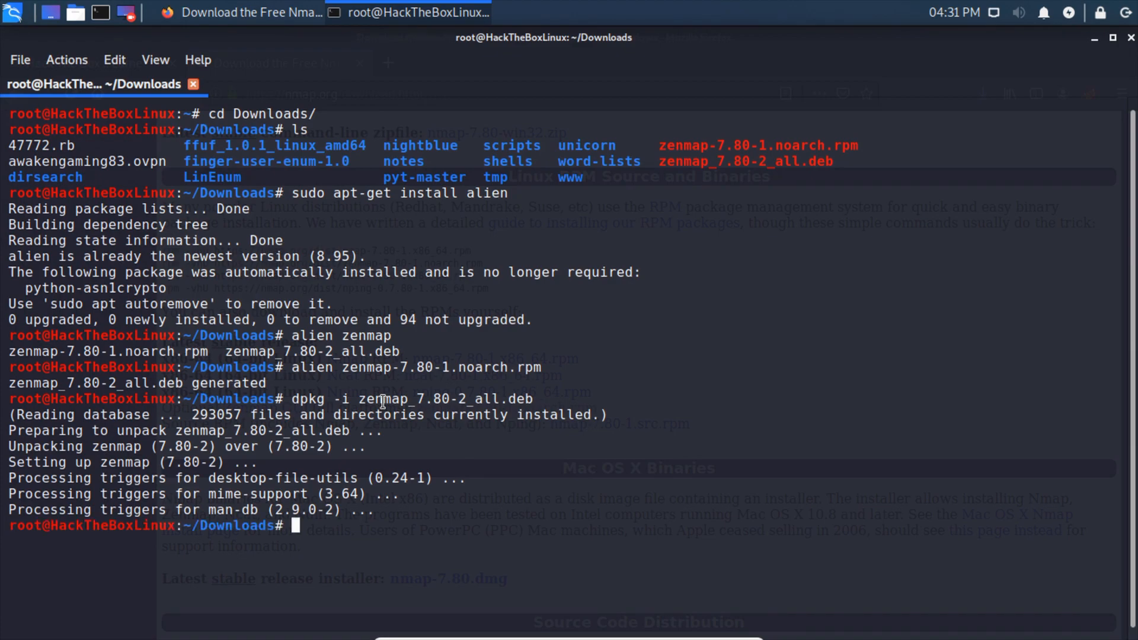
type("zenmap")
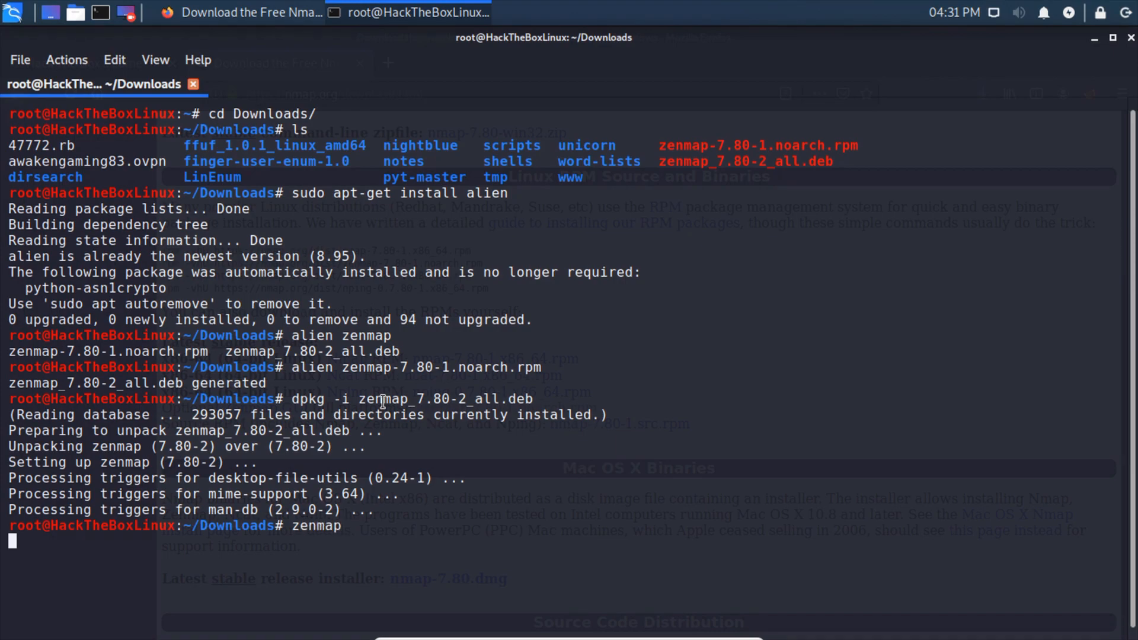
Launch Zenmap, view the Ports / Hosts and Nmap Output tabs, then close it.
key("Return")
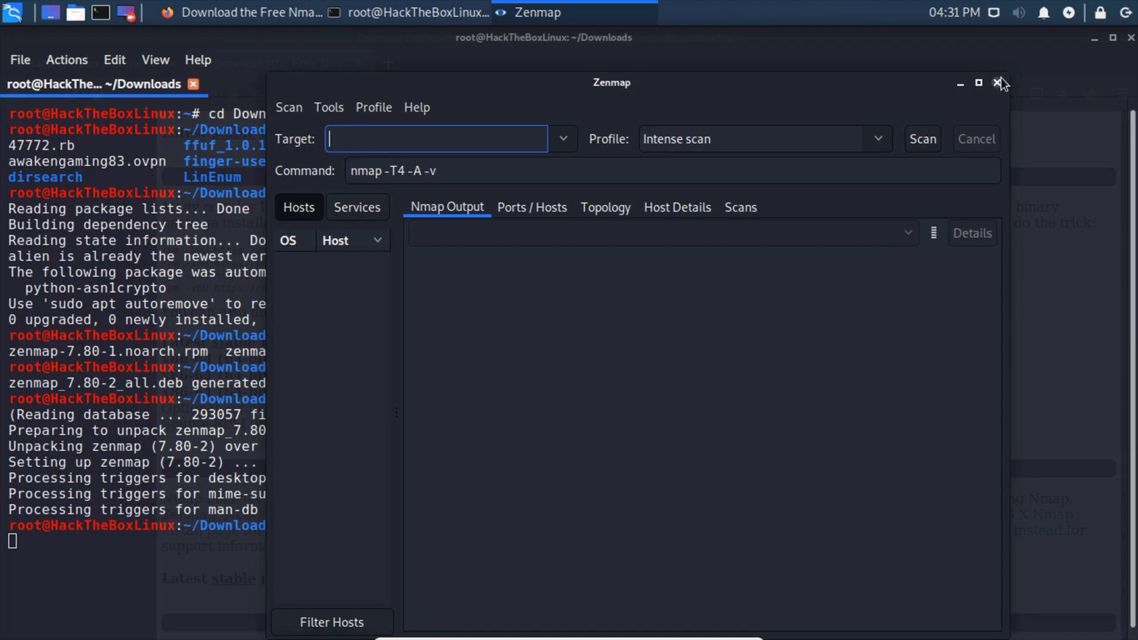
mouse_move(544, 272)
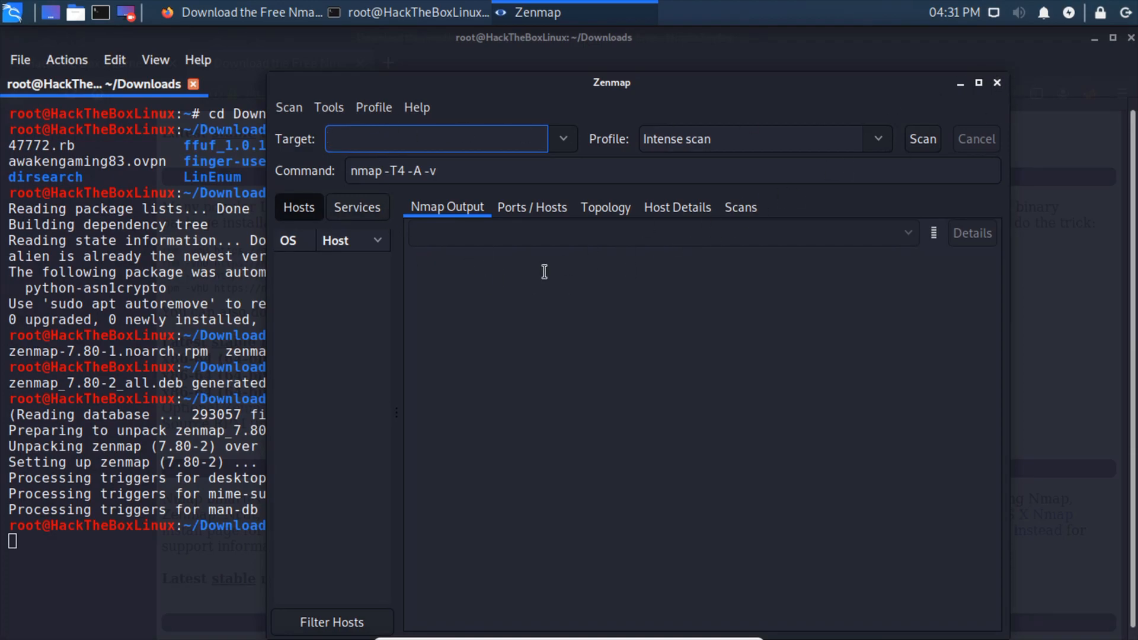
left_click(531, 206)
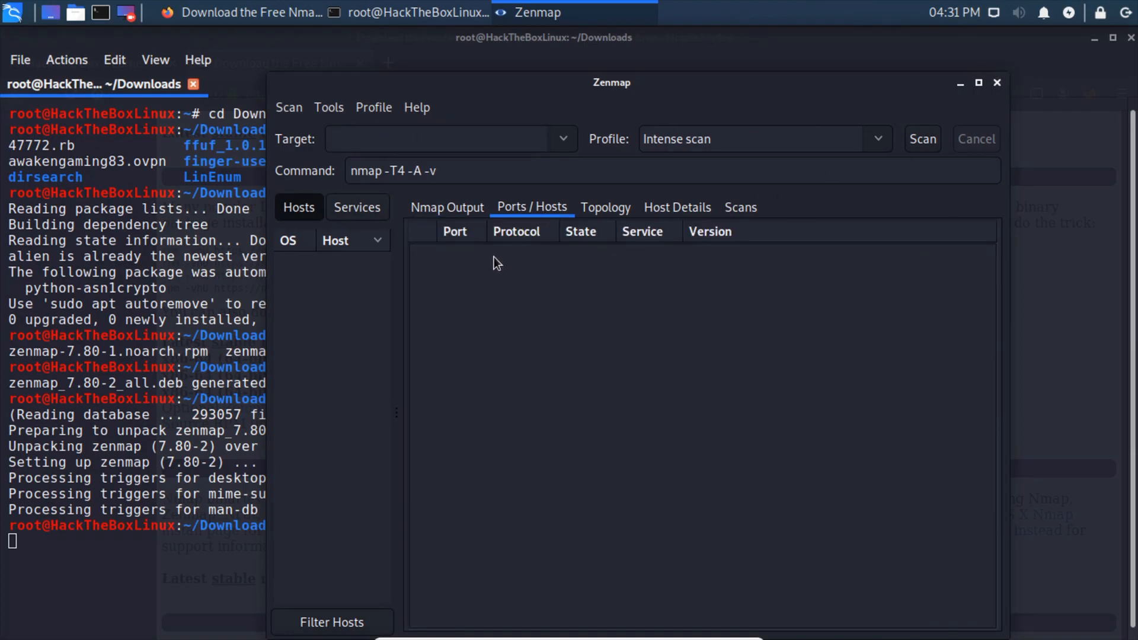
left_click(356, 207)
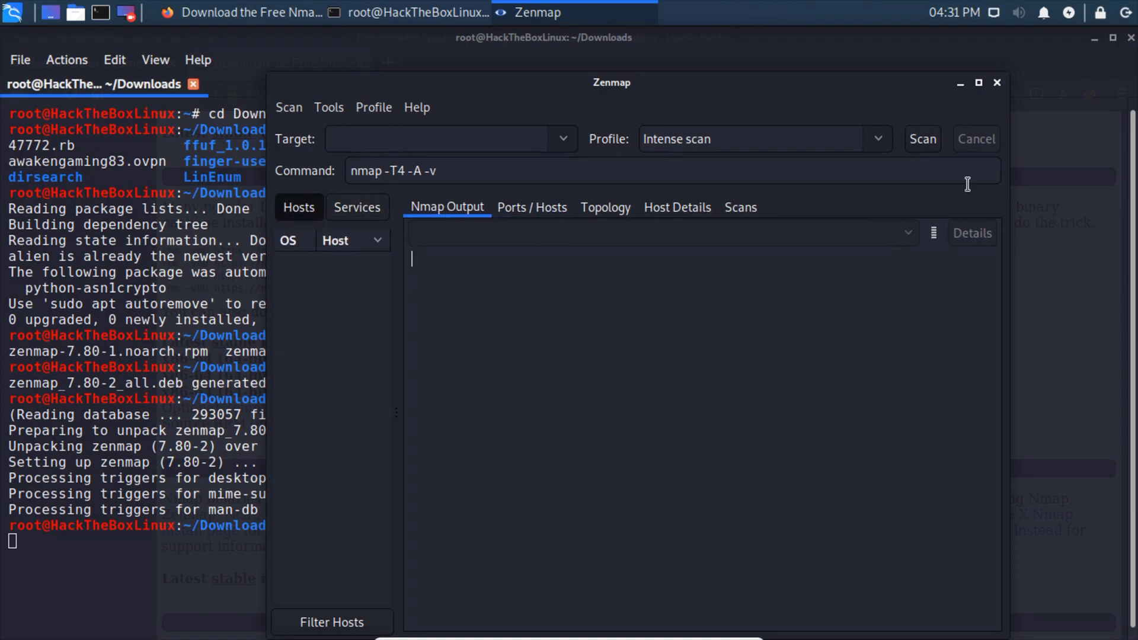
mouse_move(546, 108)
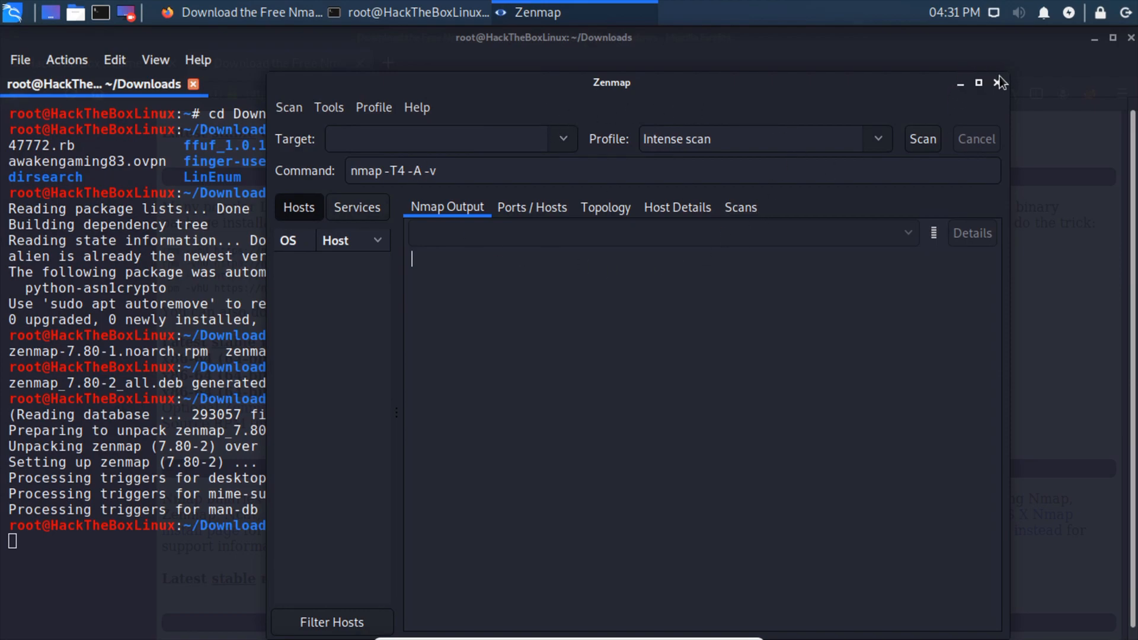
left_click(999, 82)
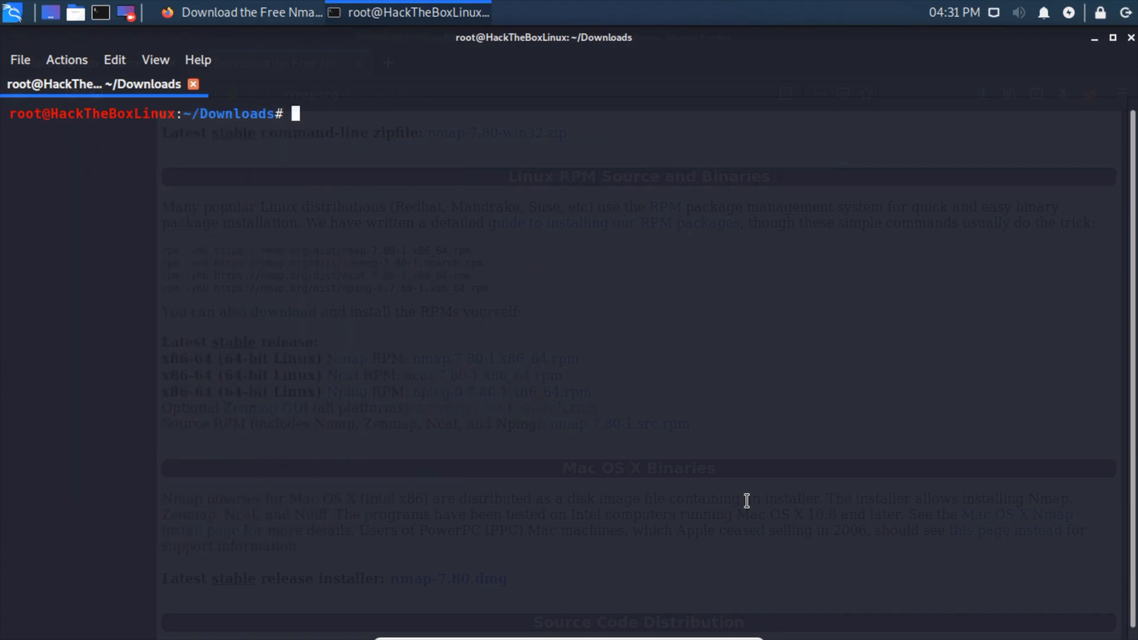
Run sudo apt-get update and enter the sudo apt-get upgrade command.
type("apt")
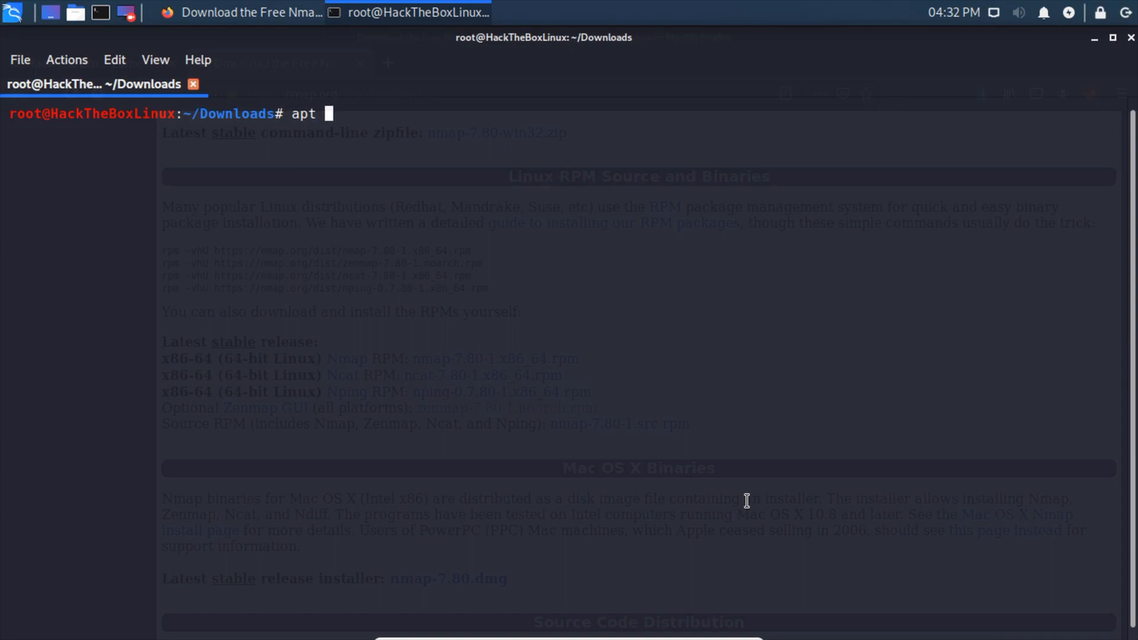
type("sudo al")
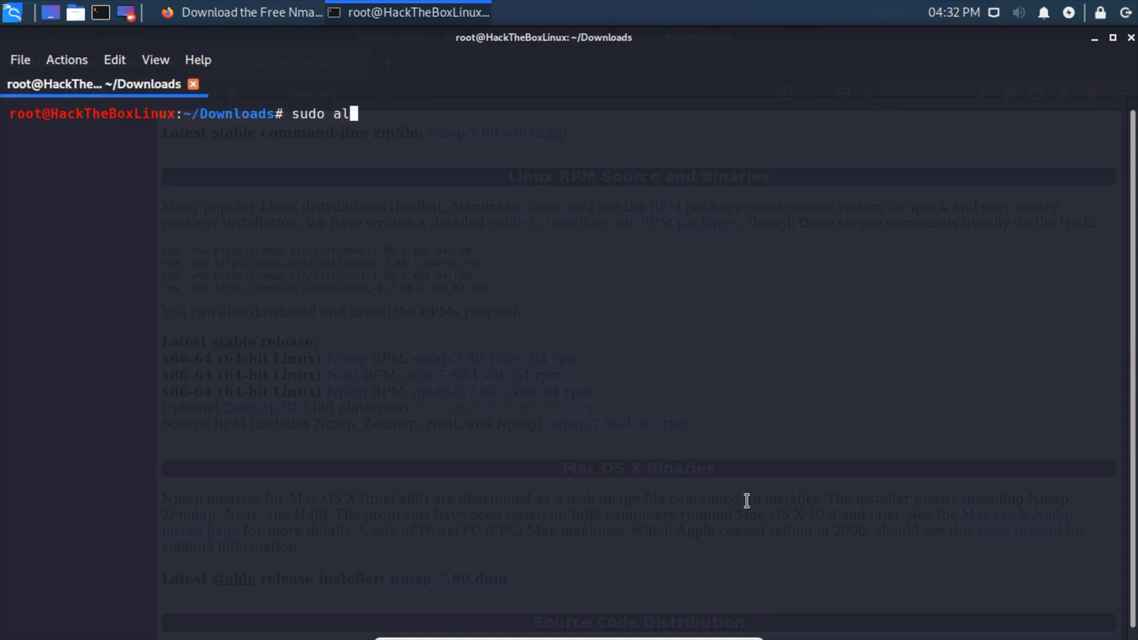
type("pt")
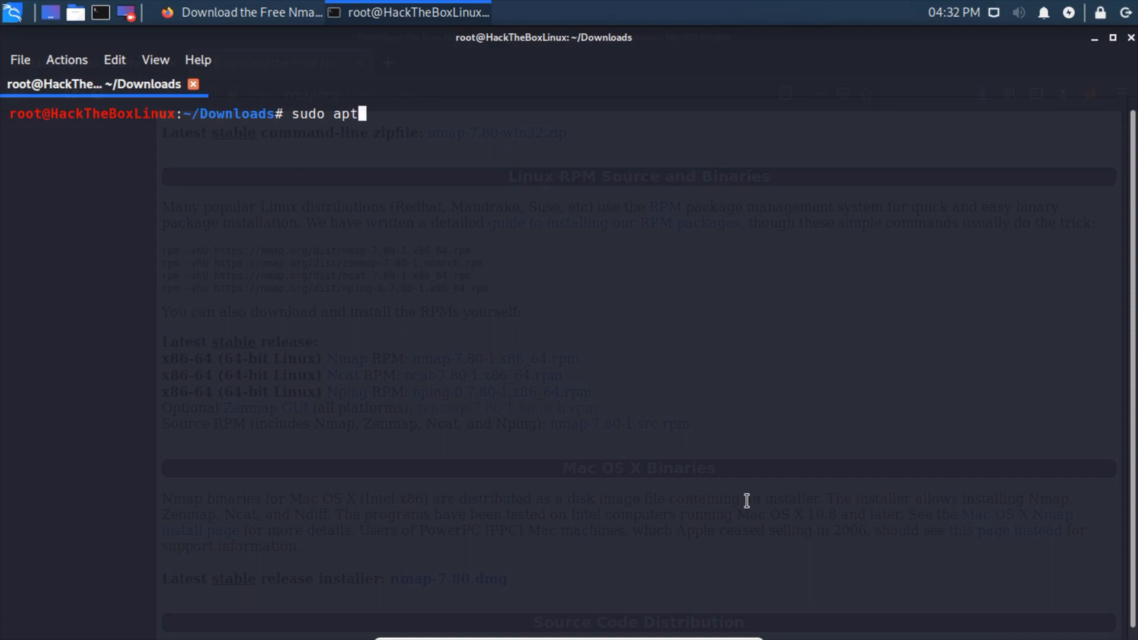
type("-get update")
type("sudo apt-get up")
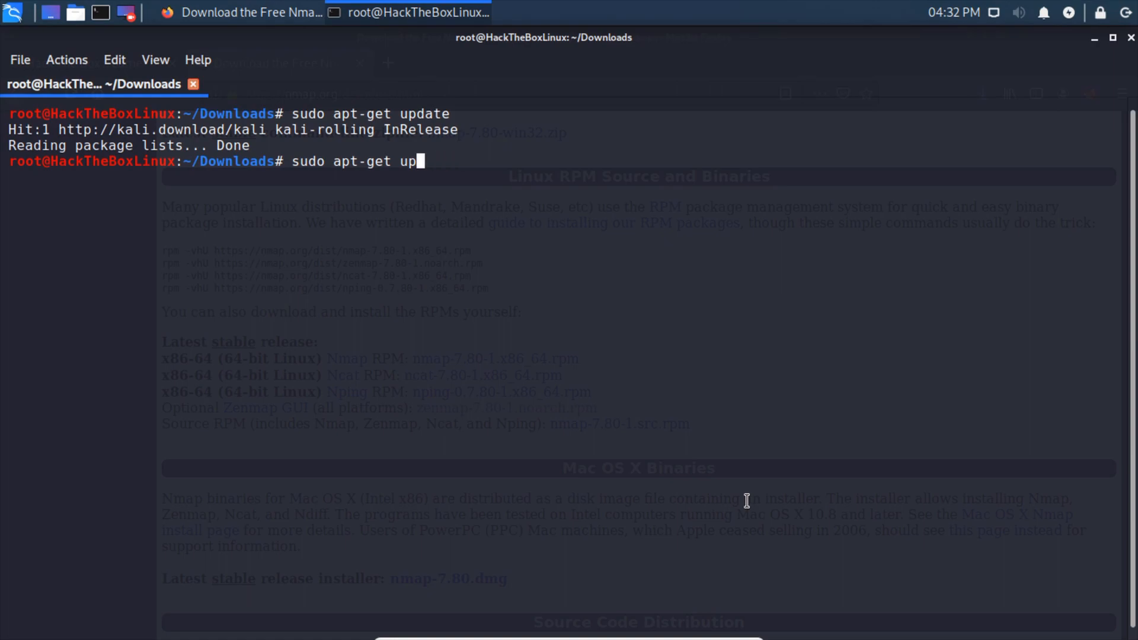
type("g")
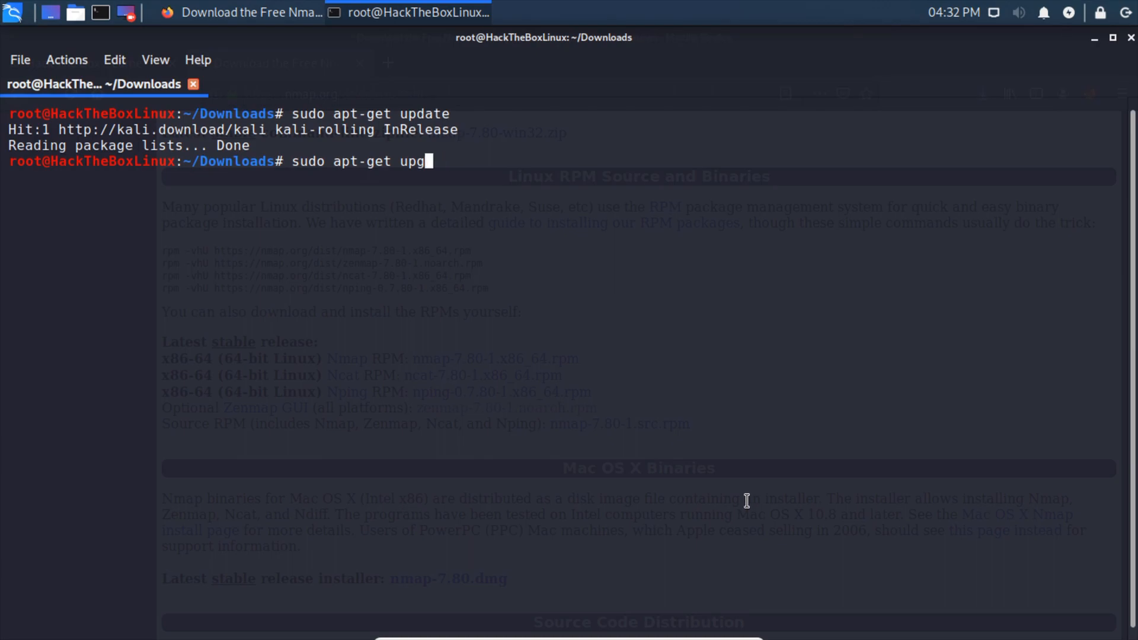
type("rade")
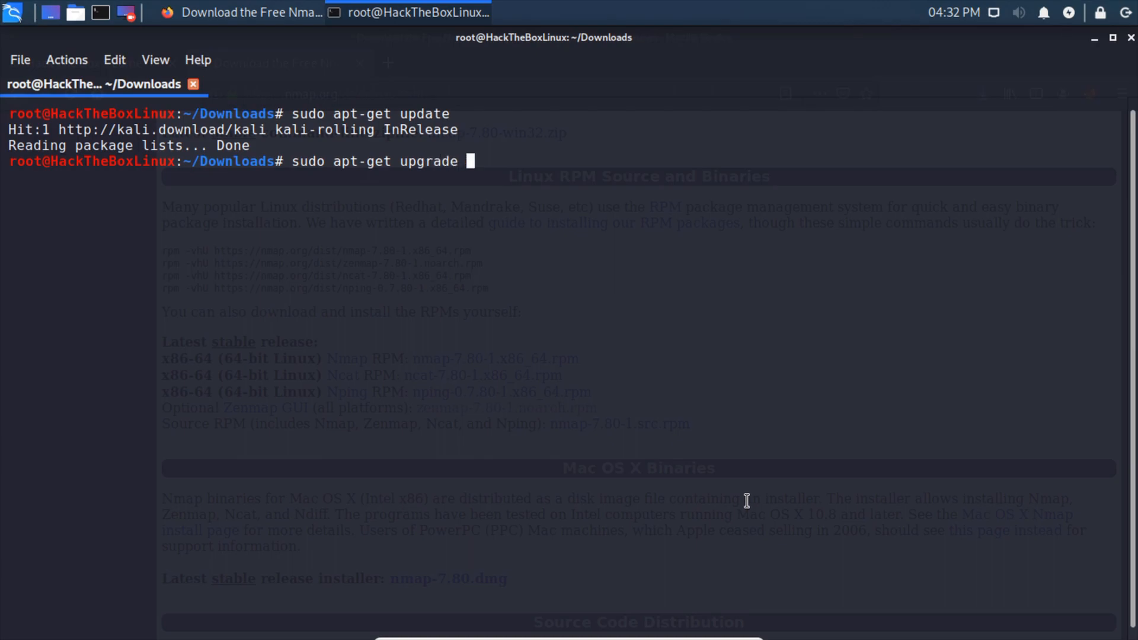
Append the -y flag so the command reads sudo apt-get upgrade -y.
type("-y")
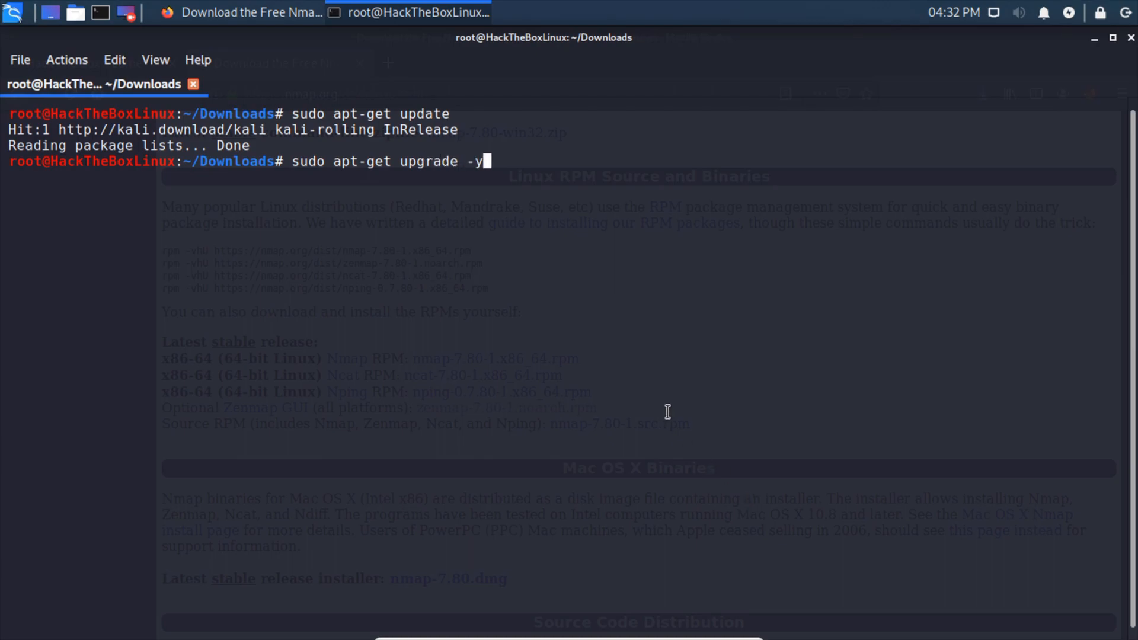
mouse_move(494, 161)
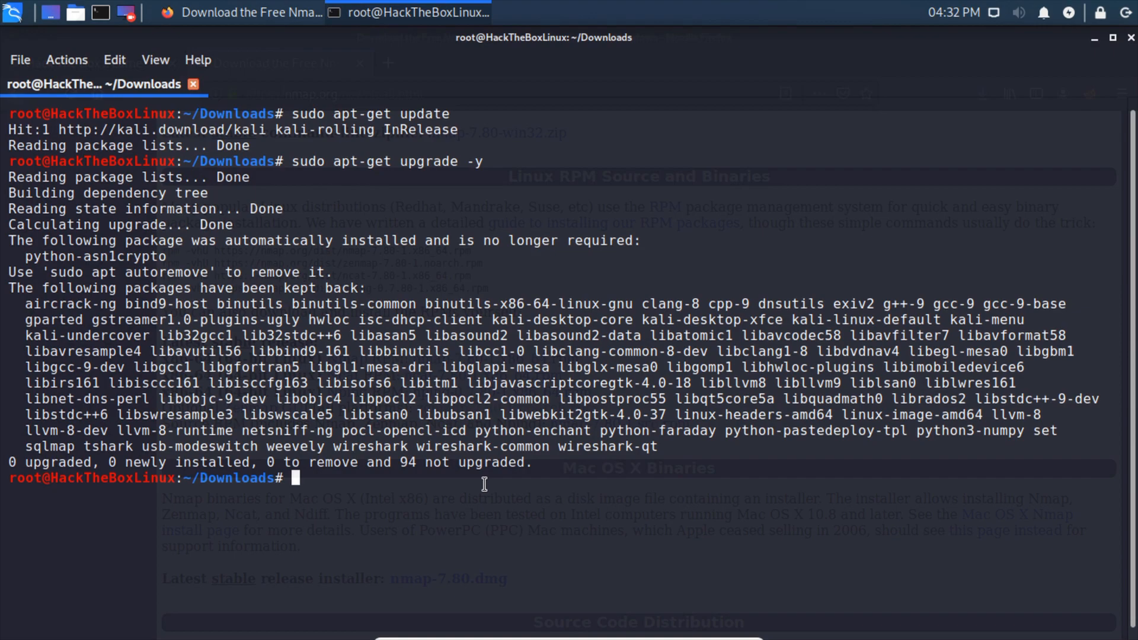
Run sudo apt-get clean, then start a sudo apt-get purge command, erasing a typo.
type("sudo apt-get clean")
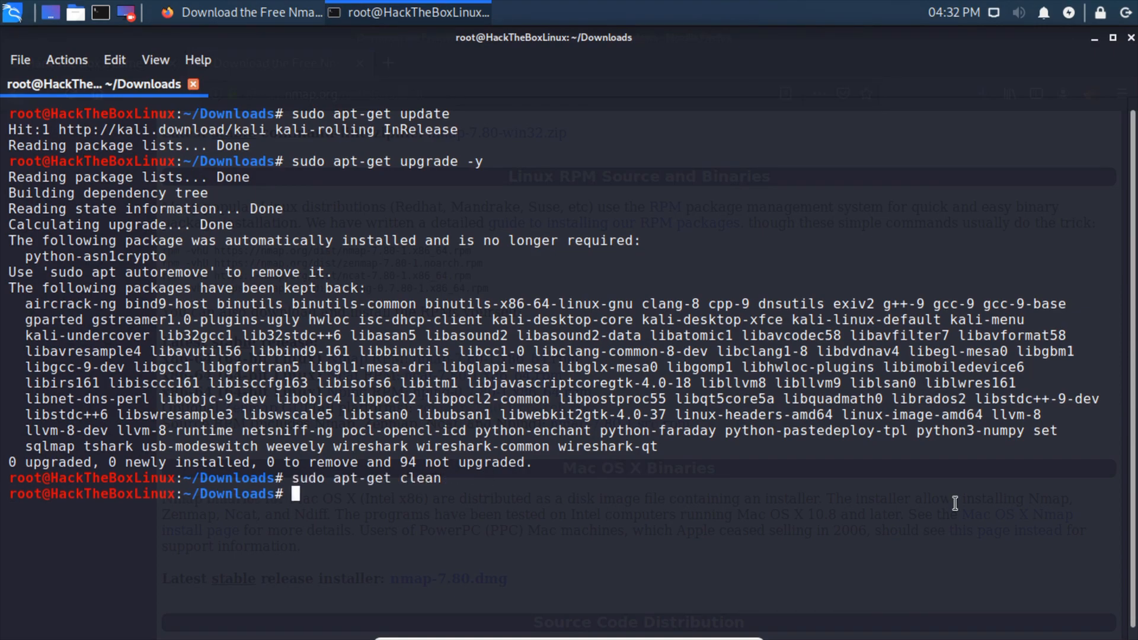
type("sudo apt-get clean")
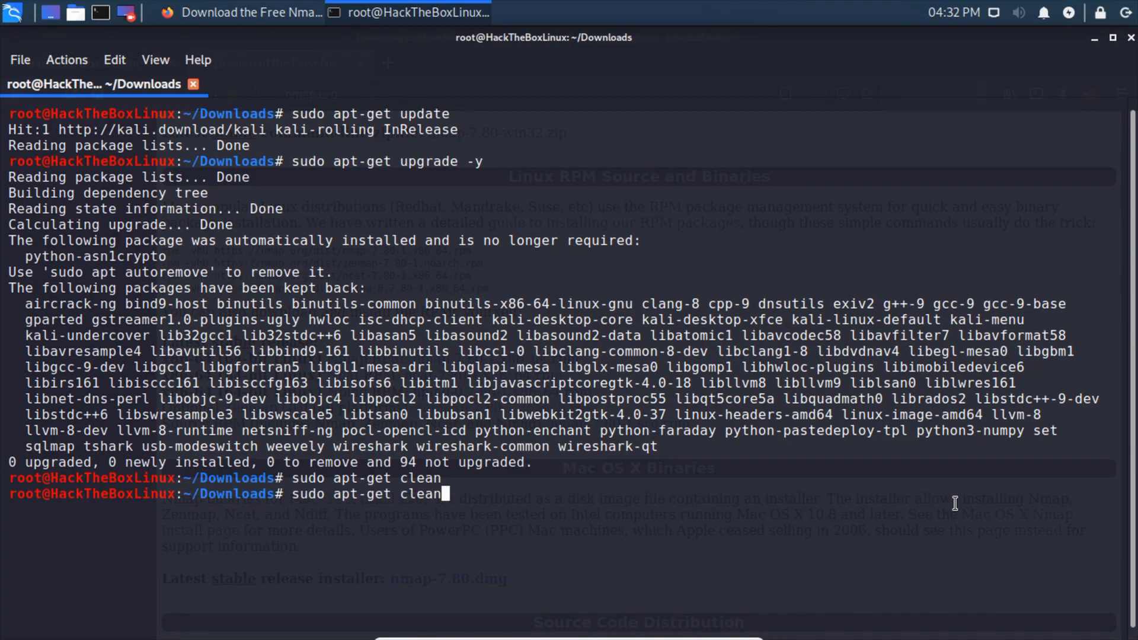
type("pe")
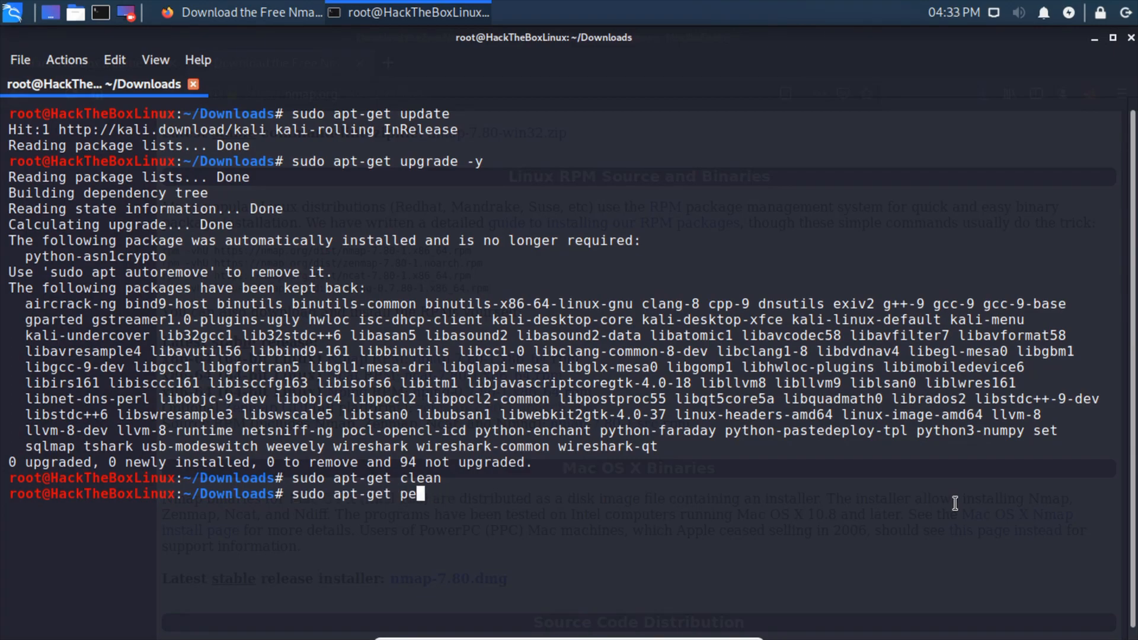
type("ge")
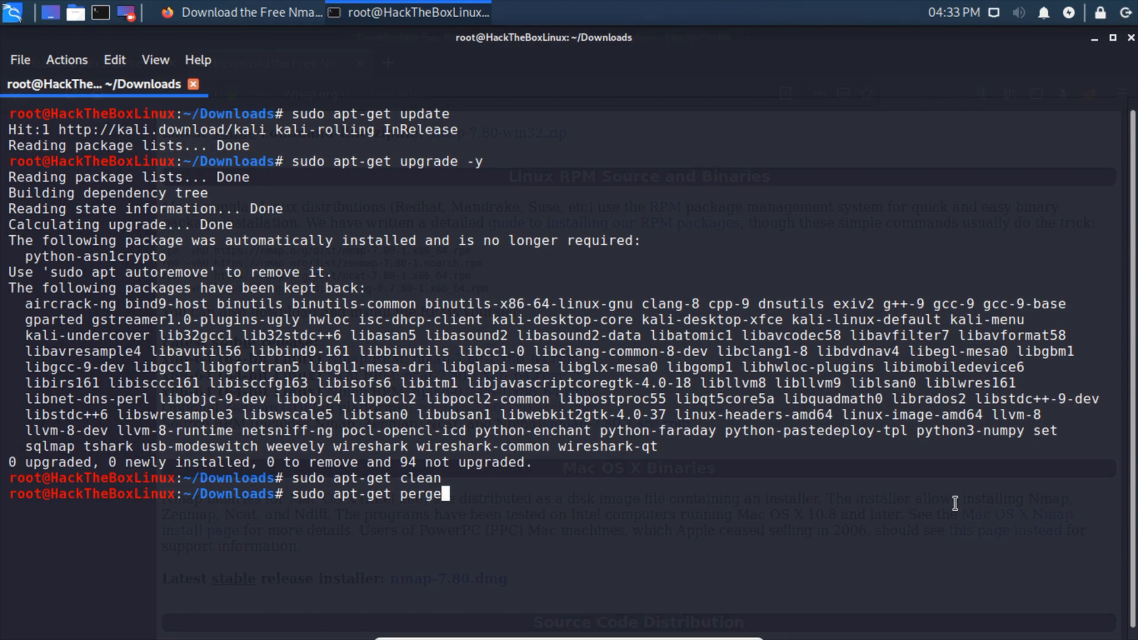
key("BackSpace")
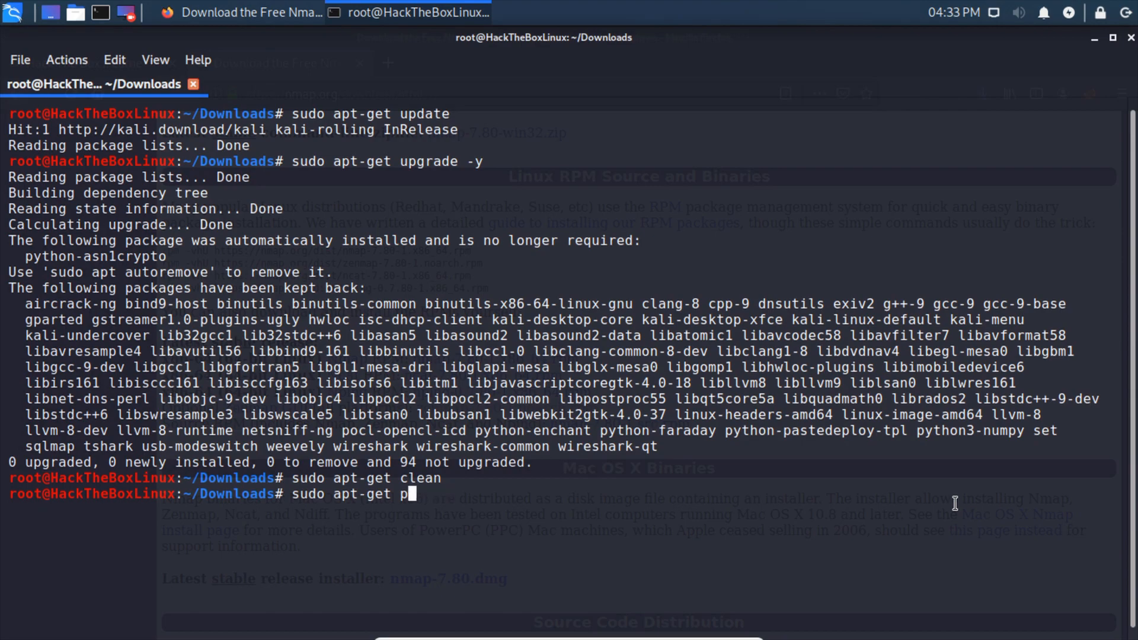